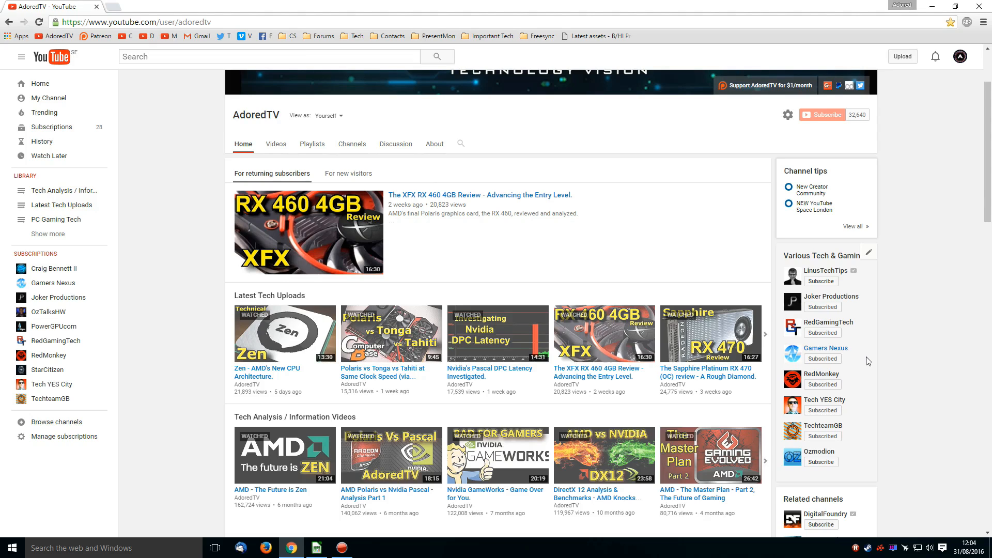
# Scroll through the FPS sheet, then launch PresentMon Launcher from its desktop shortcut
pyautogui.scroll(3)
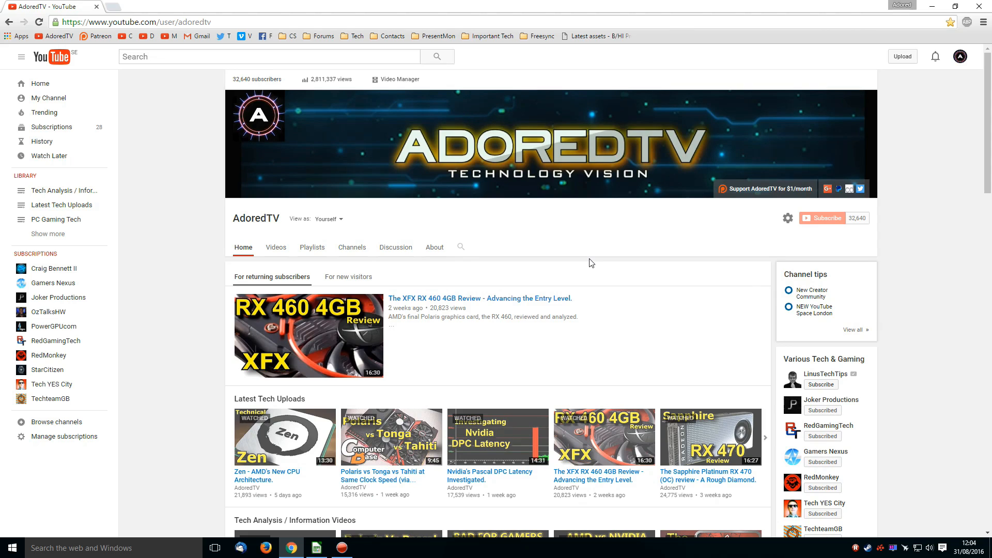
pyautogui.scroll(-3)
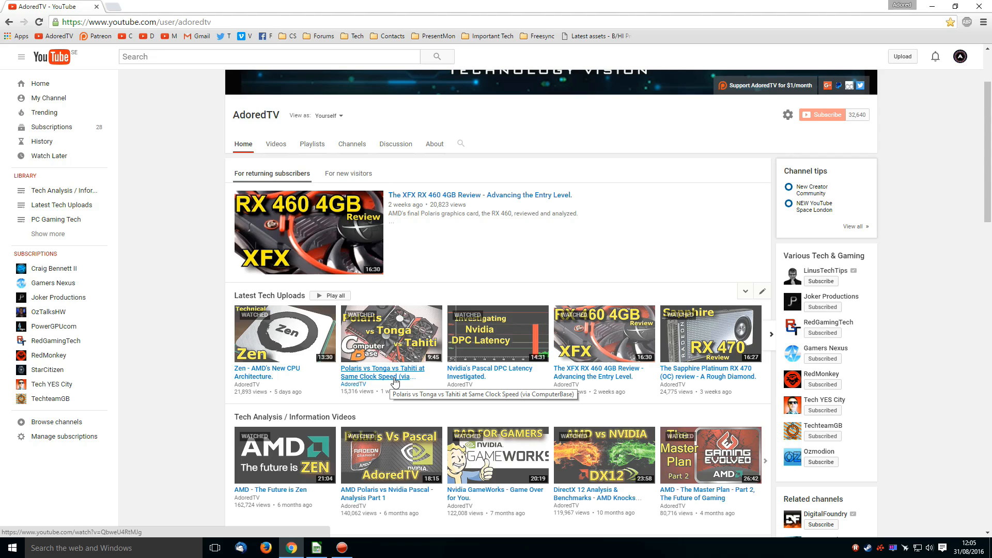
pyautogui.scroll(3)
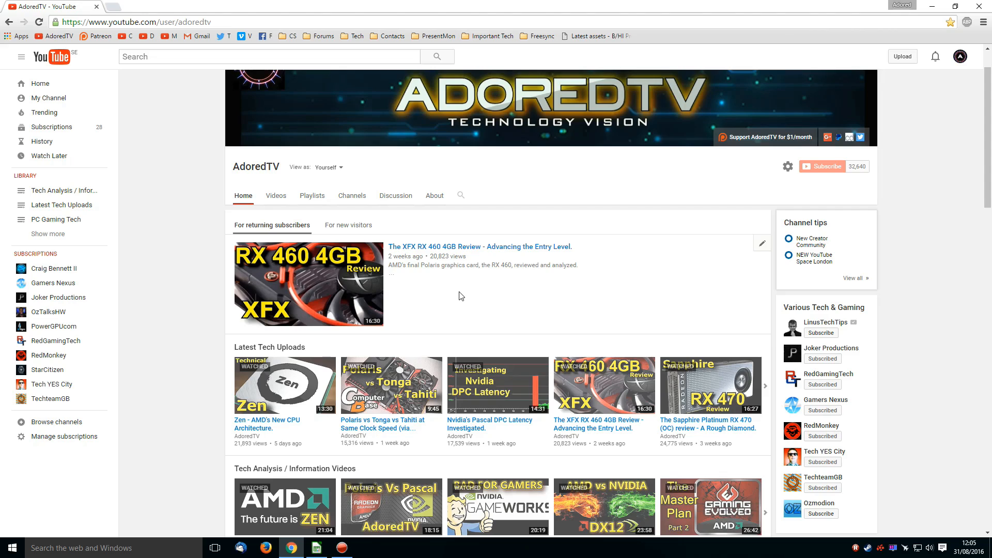
pyautogui.scroll(-3)
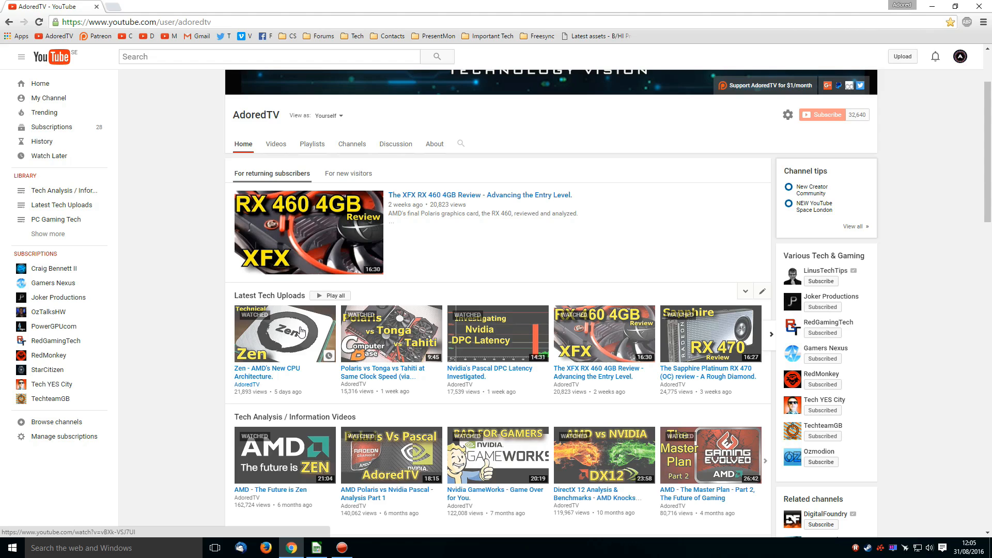
pyautogui.moveTo(283, 345)
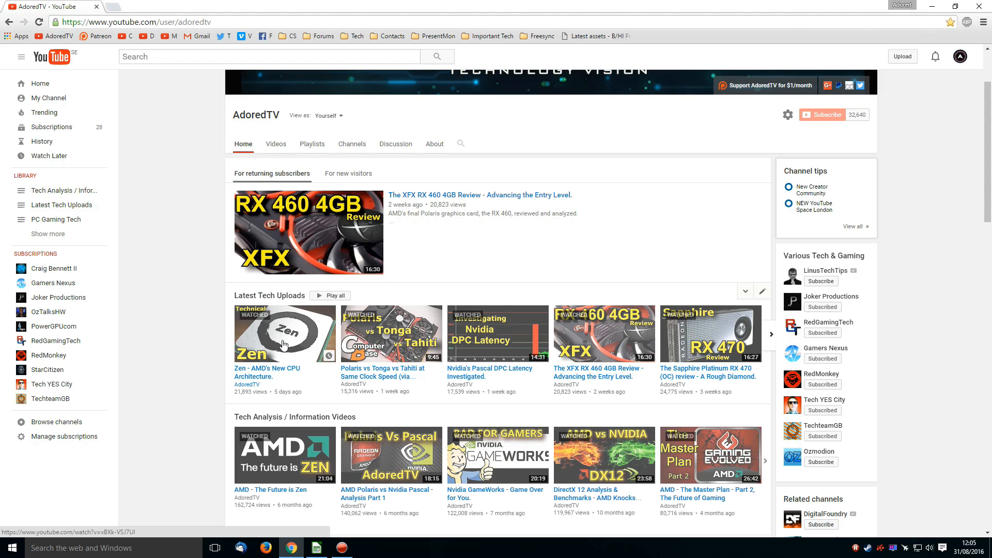
pyautogui.moveTo(290, 338)
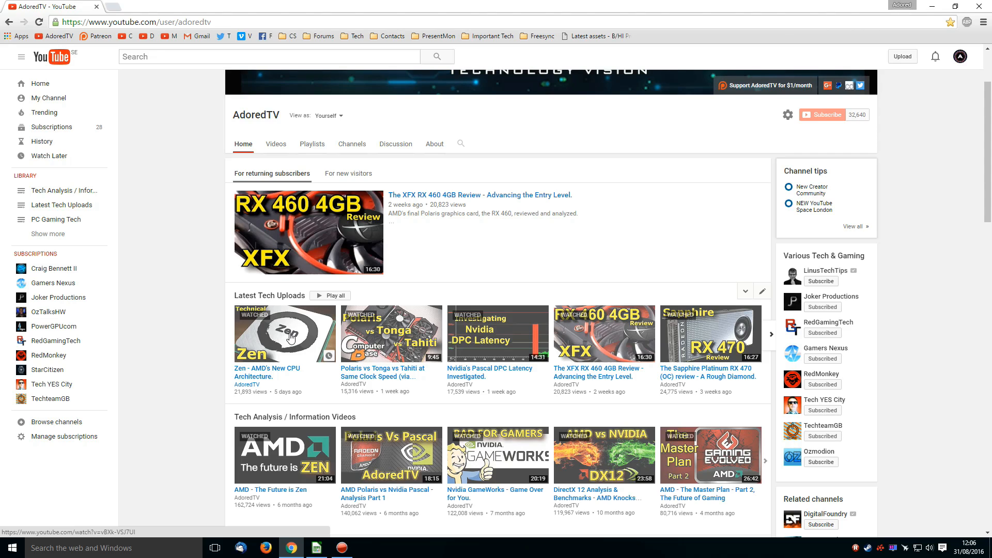
pyautogui.moveTo(316, 334)
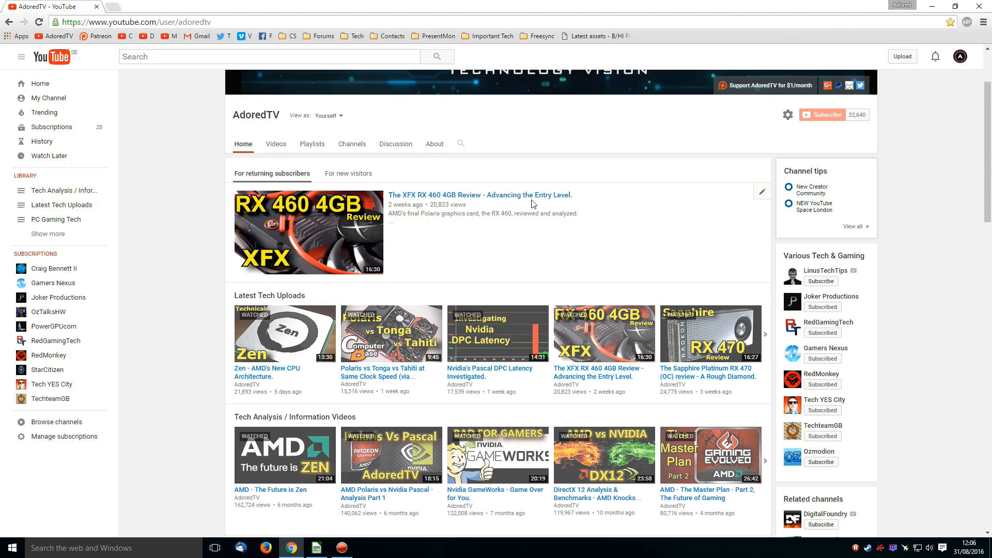
pyautogui.moveTo(516, 246)
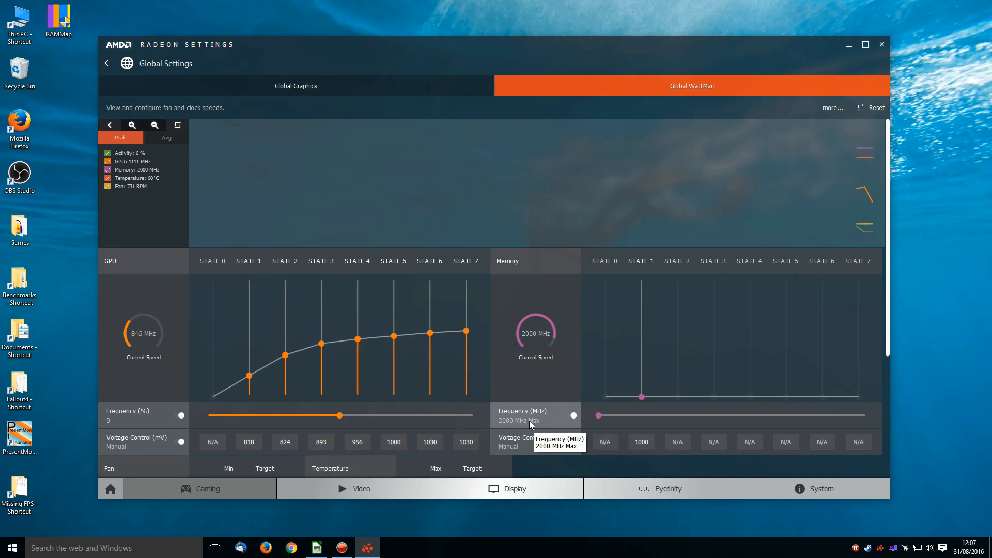
pyautogui.moveTo(581, 312)
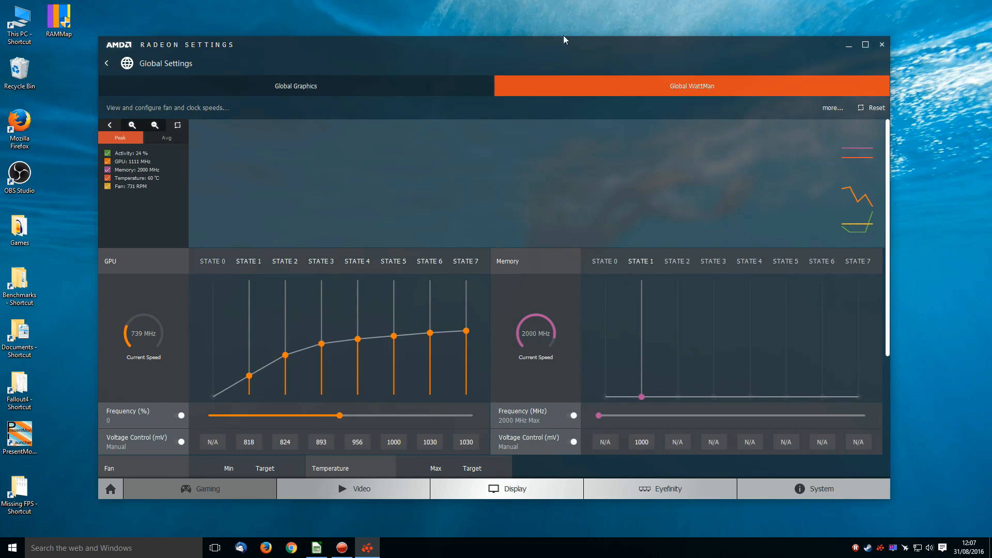
pyautogui.moveTo(626, 84)
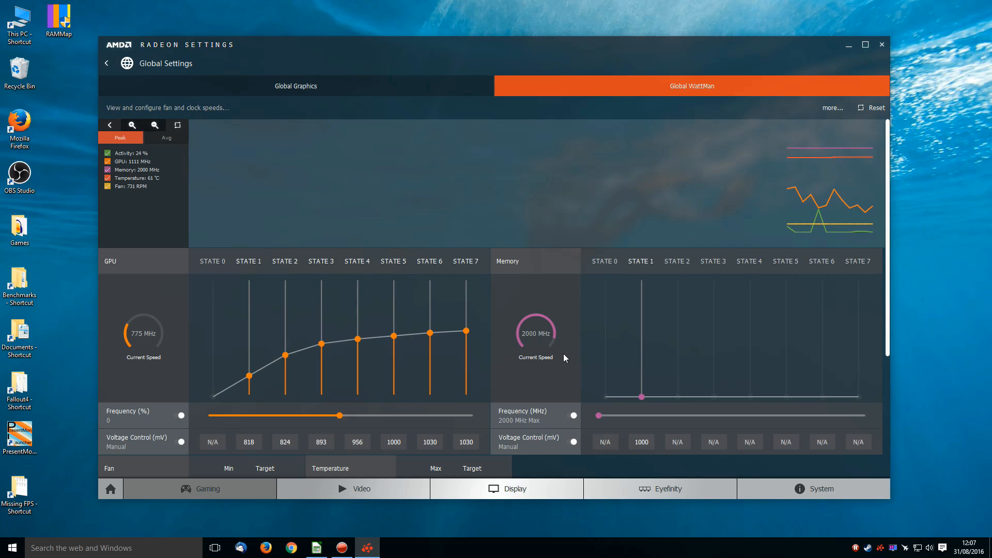
pyautogui.moveTo(583, 374)
pyautogui.write('reset')
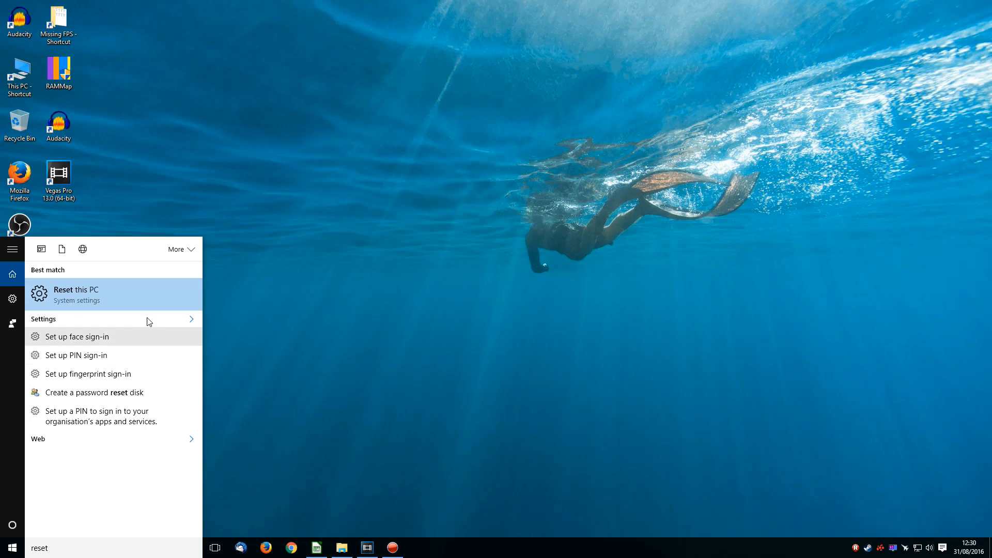
pyautogui.moveTo(172, 299)
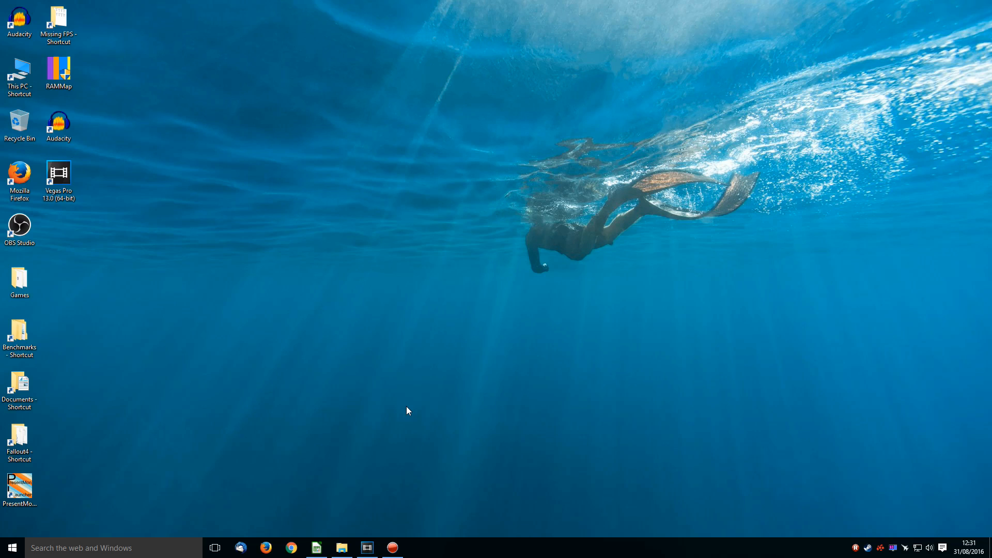
pyautogui.click(20, 488)
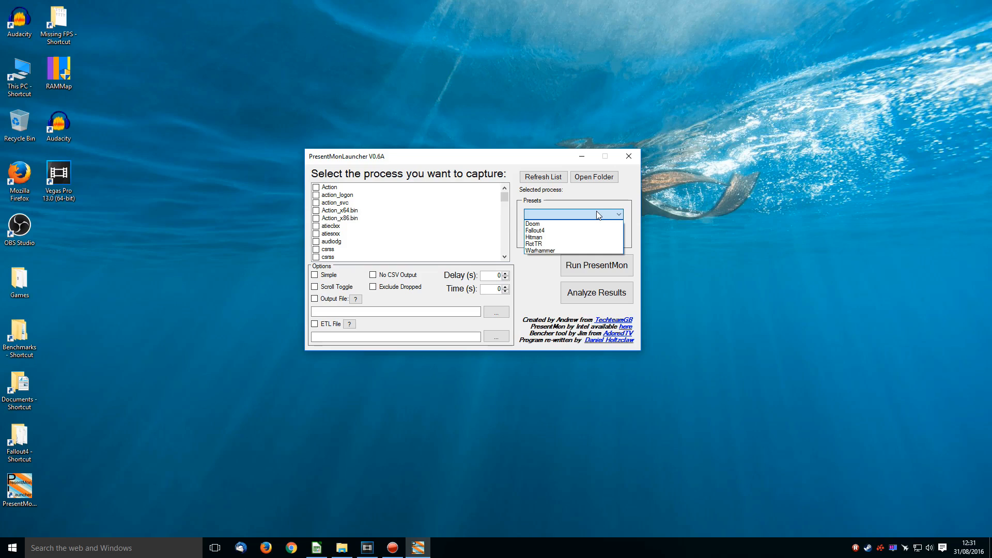
pyautogui.moveTo(565, 224)
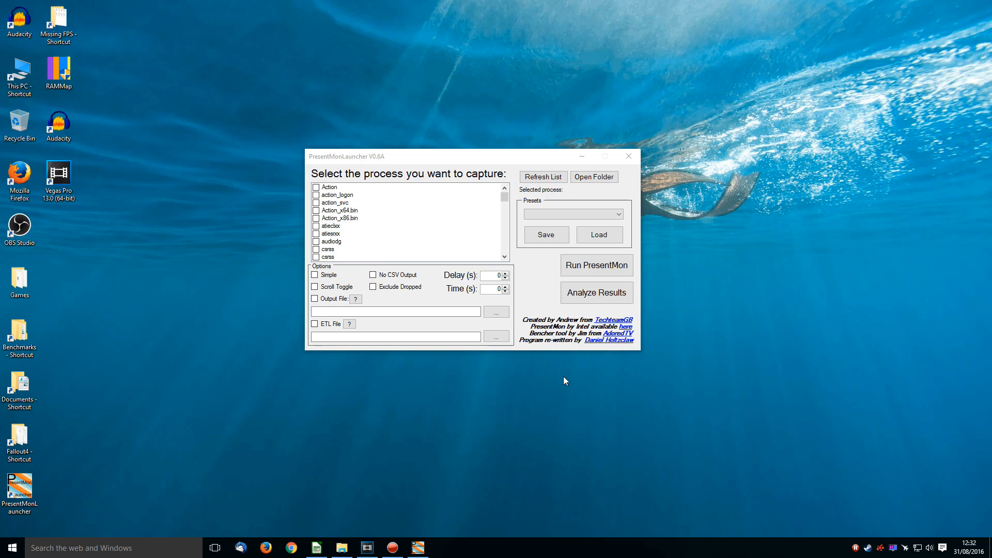
pyautogui.moveTo(561, 383)
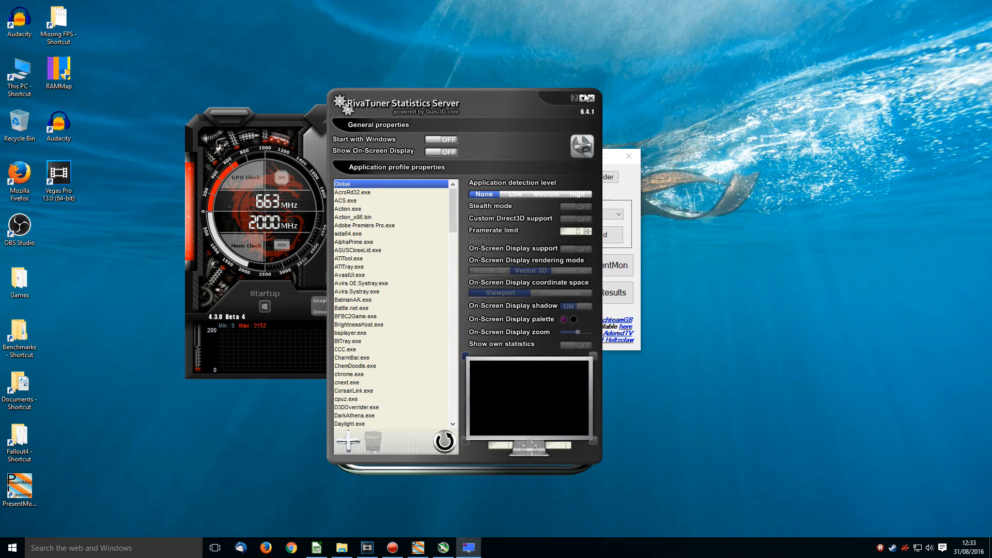
# Open MSI Afterburner and the RivaTuner Statistics Server application profile settings
pyautogui.click(591, 98)
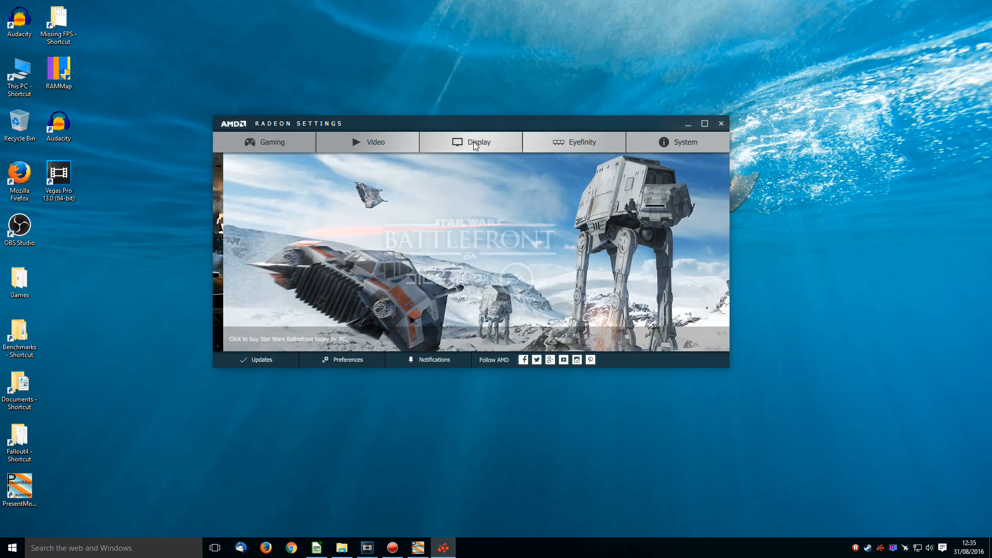
# Switch AMD FreeSync from Off to On for Display 2 on the Display page
pyautogui.click(478, 142)
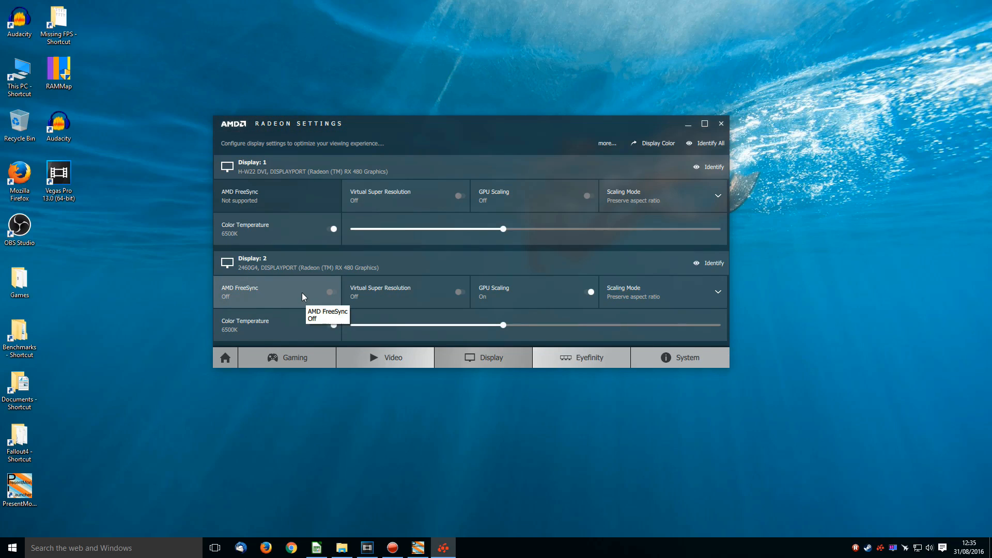
pyautogui.click(334, 292)
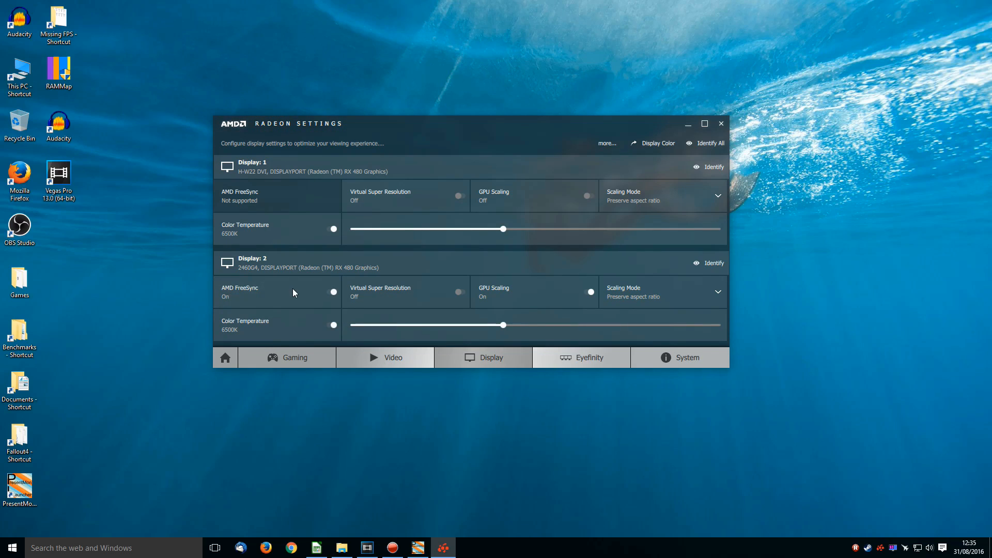
pyautogui.moveTo(303, 301)
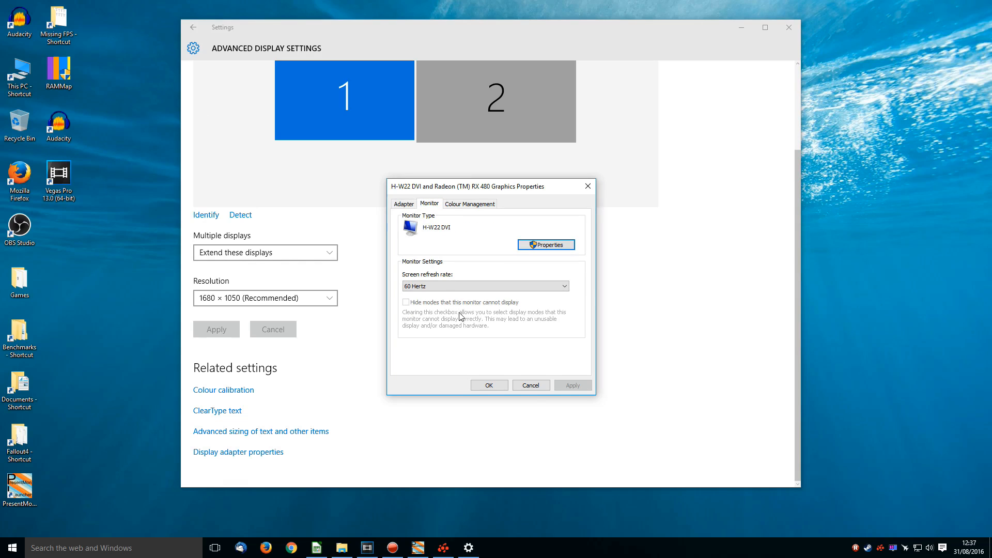
# Check the first monitor's refresh options, then set the AOC 2460G5 to 120 Hertz
pyautogui.click(485, 285)
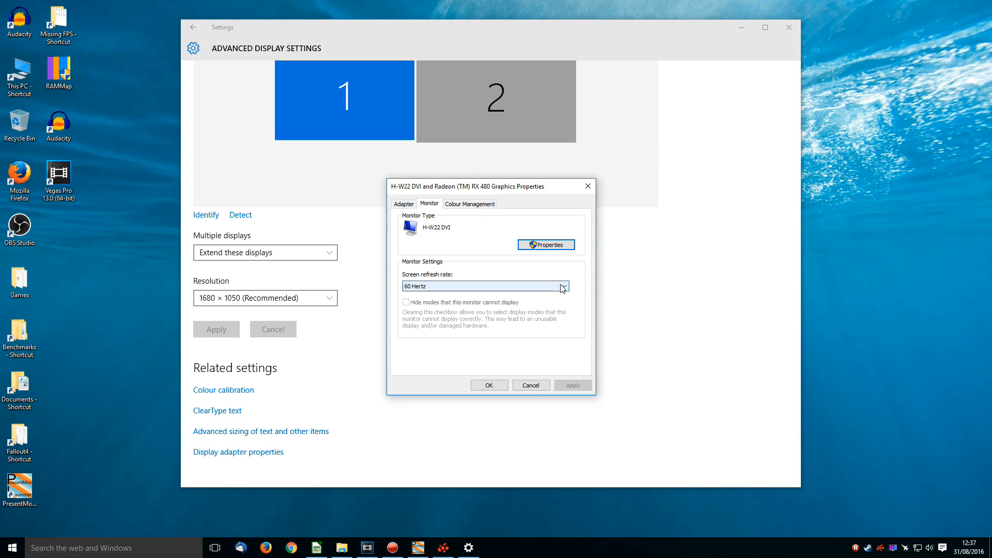
pyautogui.click(561, 286)
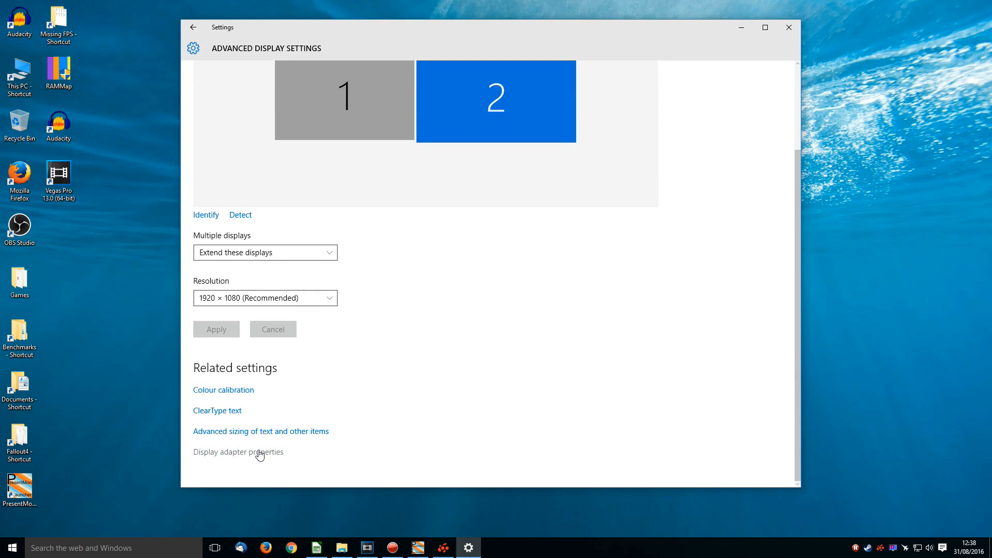
pyautogui.click(238, 451)
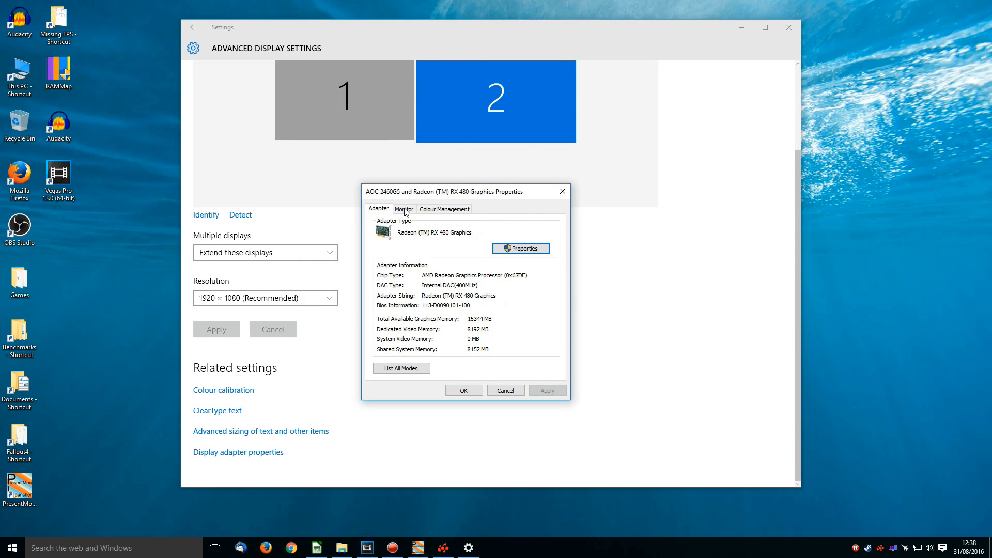
pyautogui.click(403, 209)
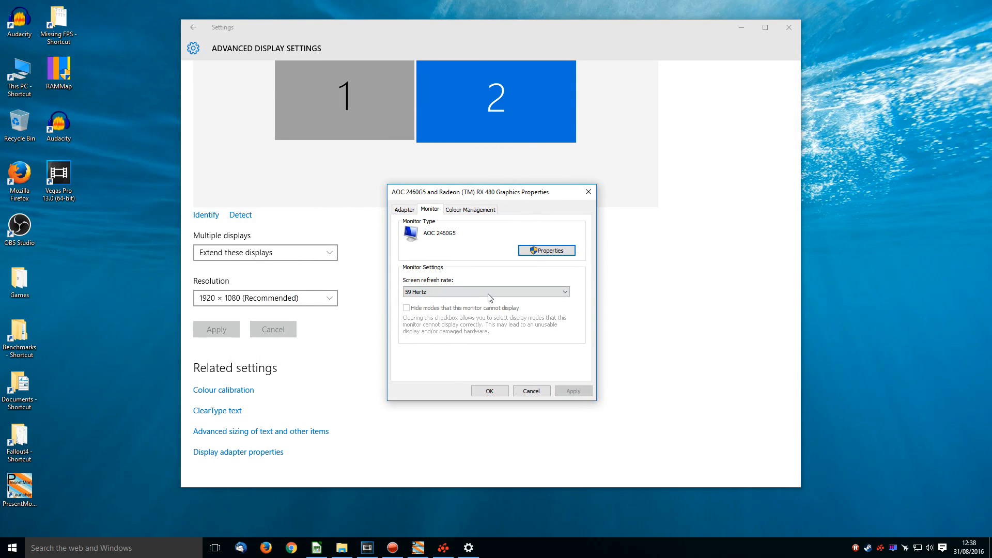
pyautogui.click(485, 291)
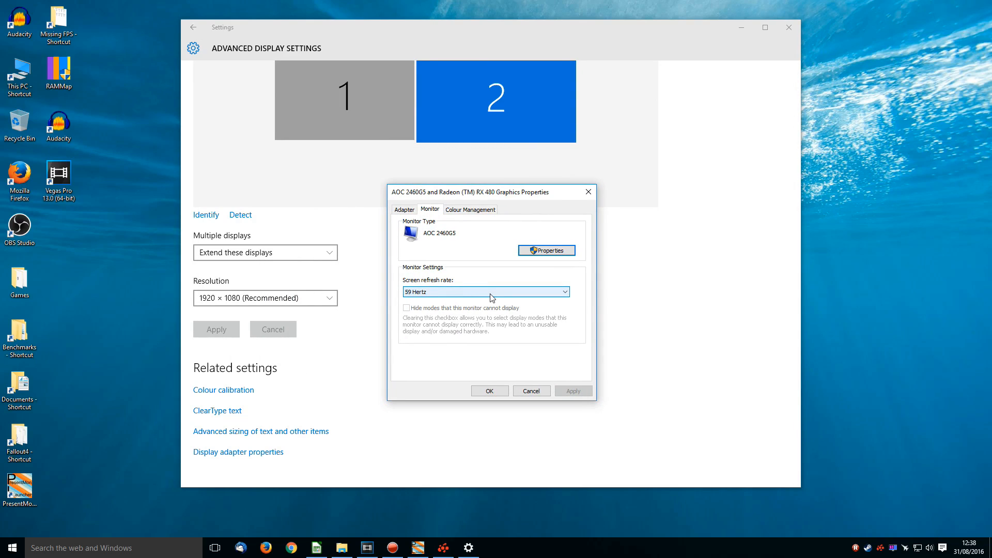
pyautogui.click(485, 292)
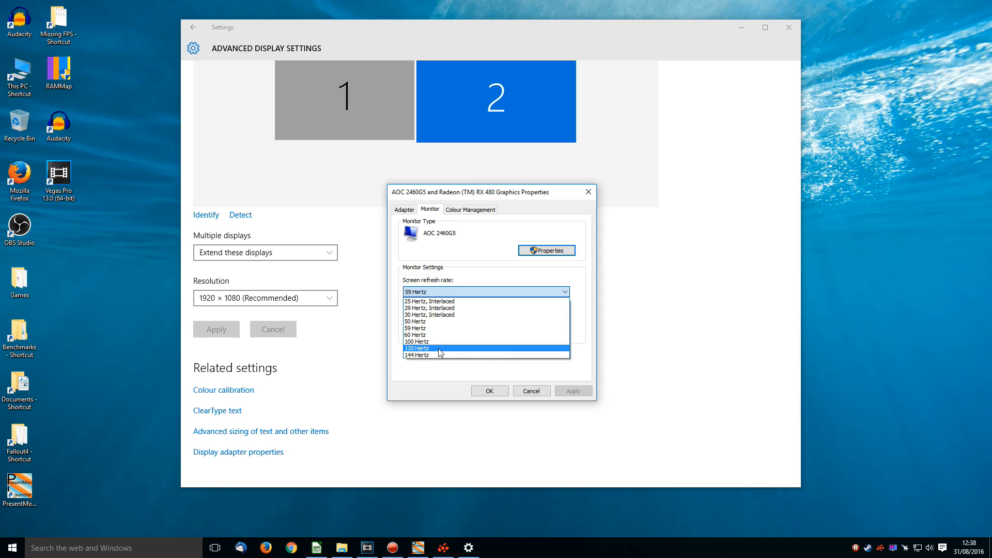
pyautogui.click(417, 348)
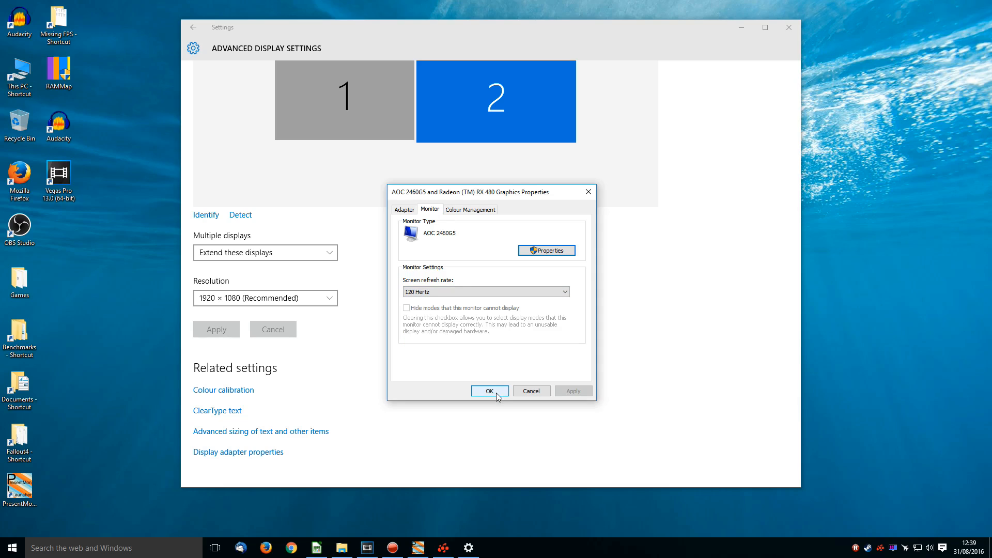
pyautogui.click(489, 391)
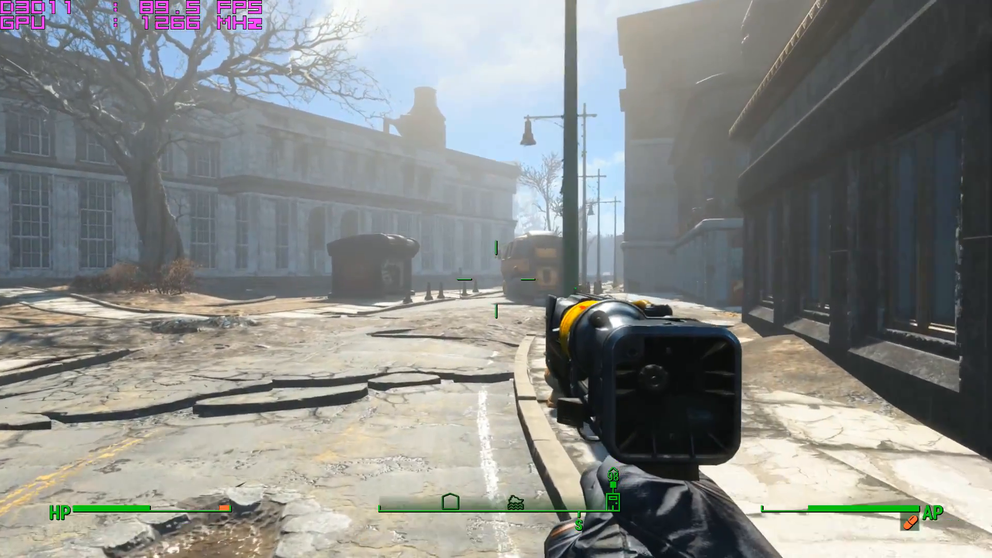
# Show Fallout 4 running near 89 FPS, then return to the monitor refresh rate list
pyautogui.press('w')
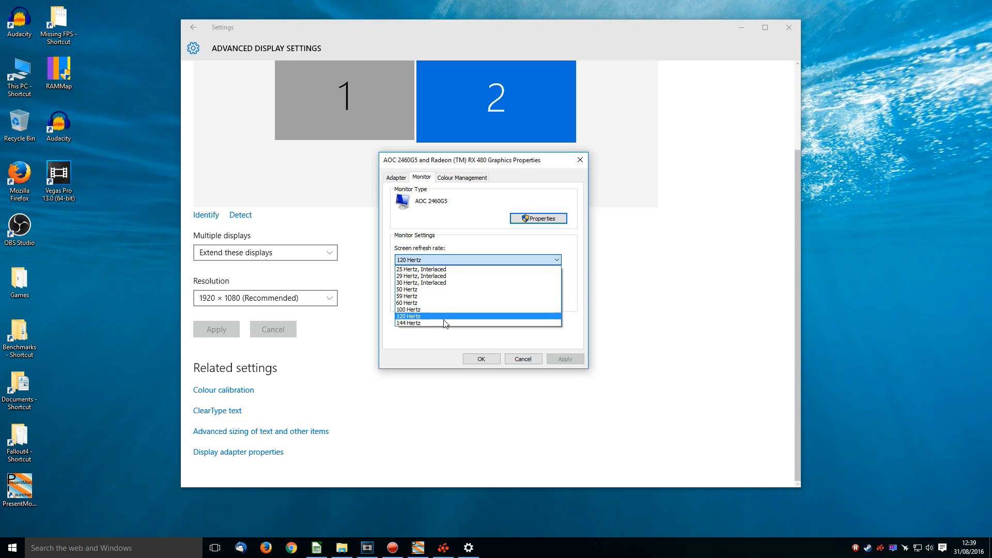
# Keep 120 Hertz, then try Global WattMan, which crashes Radeon Settings
pyautogui.click(410, 323)
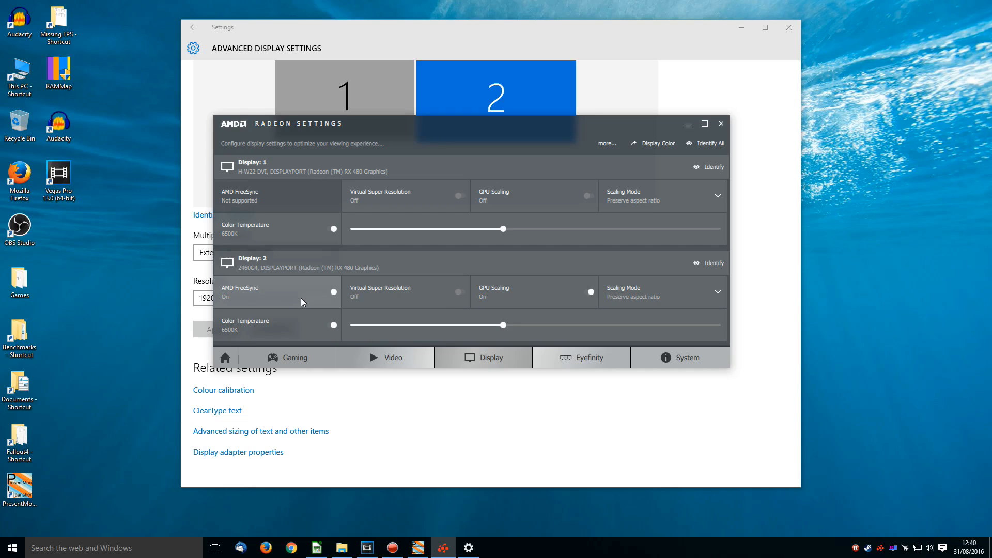
pyautogui.moveTo(302, 294)
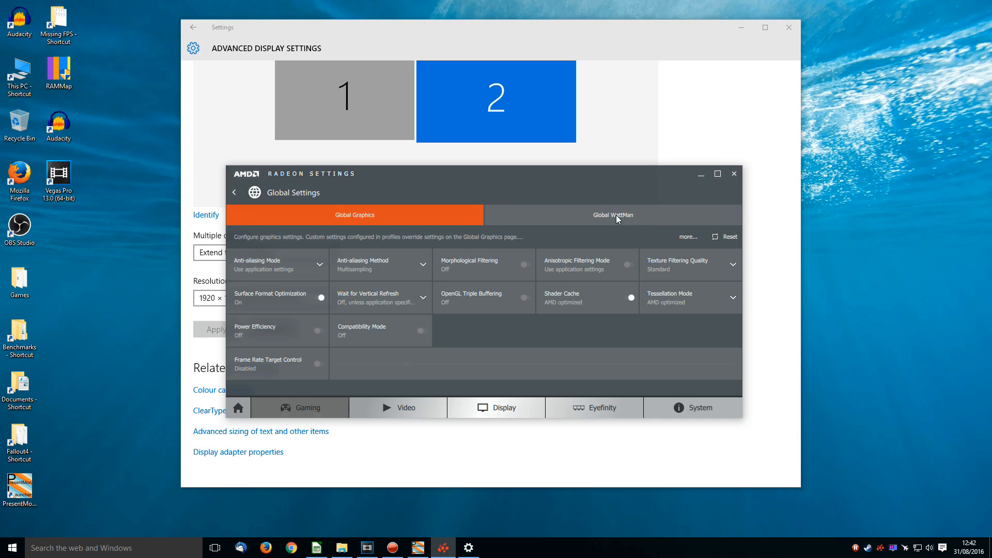
pyautogui.click(612, 215)
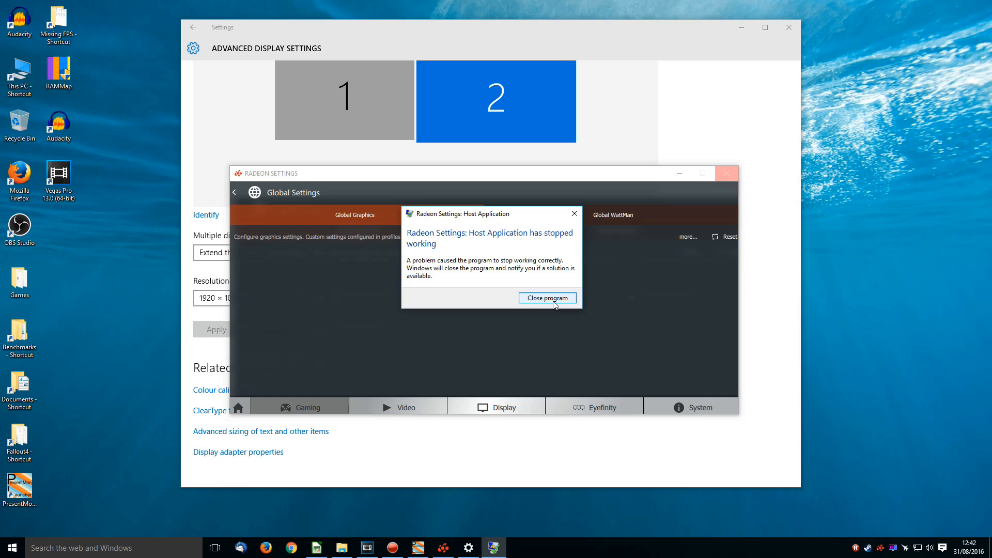
pyautogui.moveTo(550, 301)
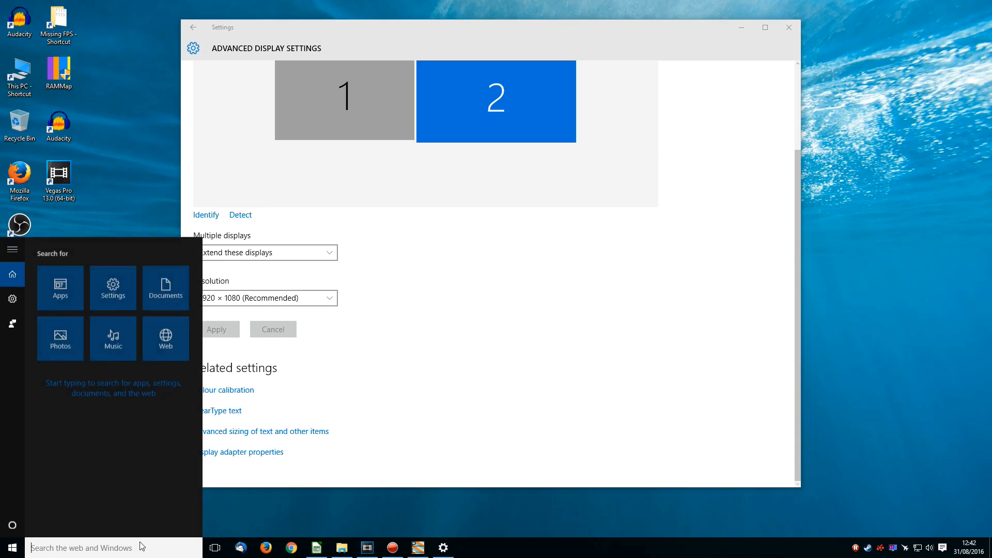
# Relaunch Radeon Settings via 'amd', open Global WattMan maximised, and select GPU state 7 voltage
pyautogui.write('amd')
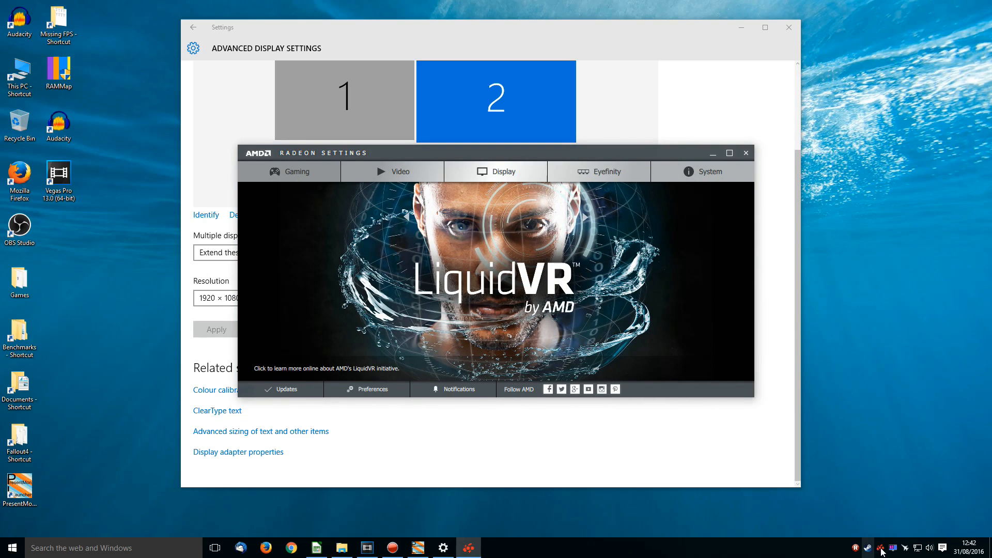
pyautogui.moveTo(288, 172)
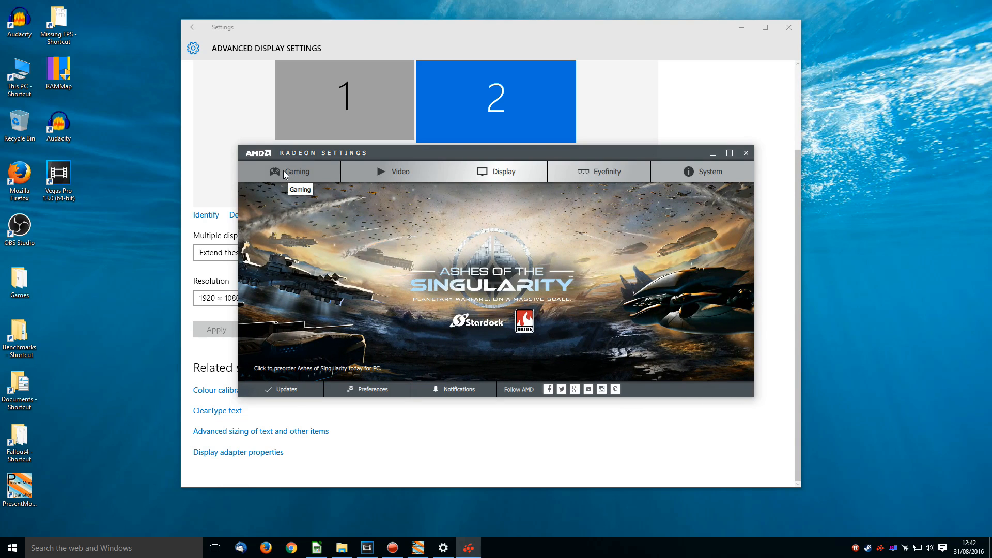
pyautogui.click(290, 171)
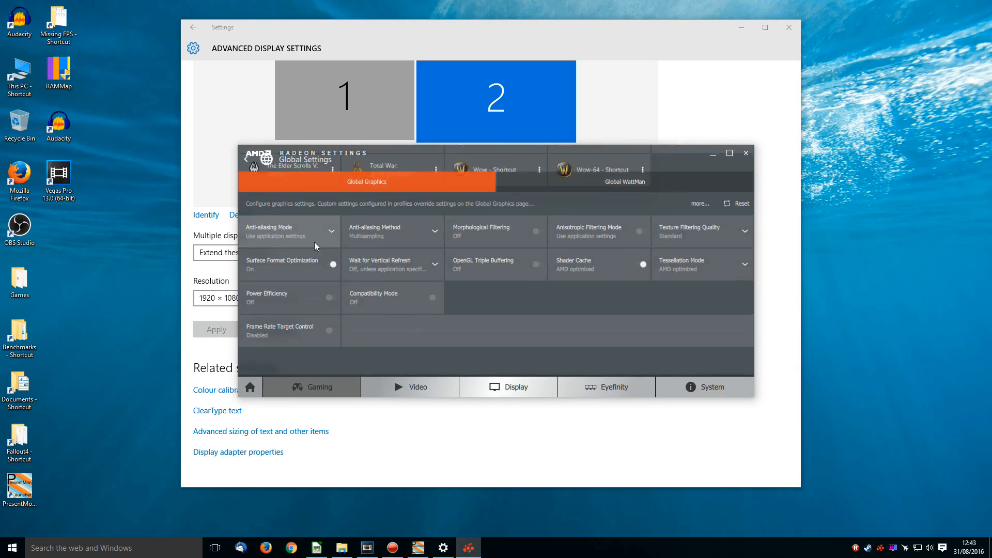
pyautogui.click(624, 194)
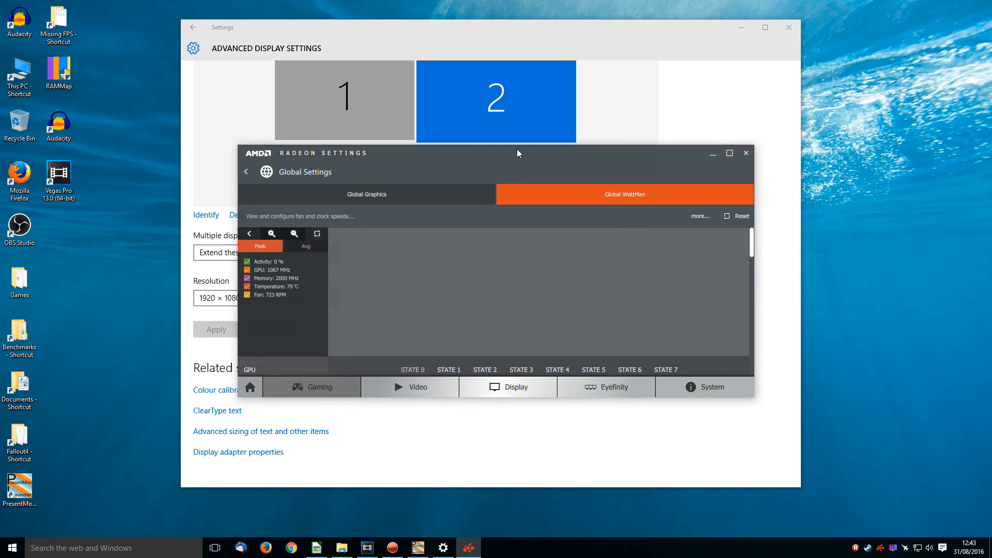
pyautogui.click(730, 152)
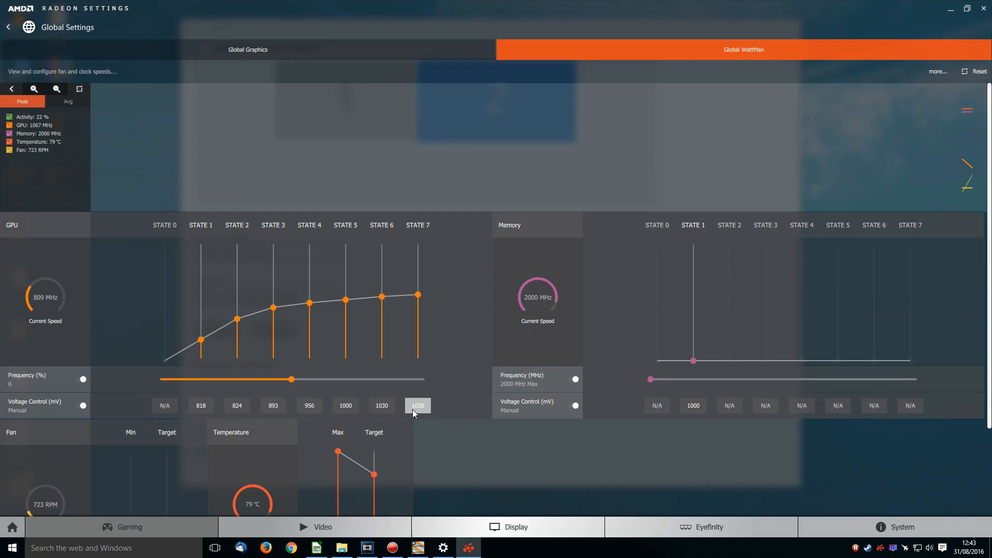
pyautogui.click(381, 406)
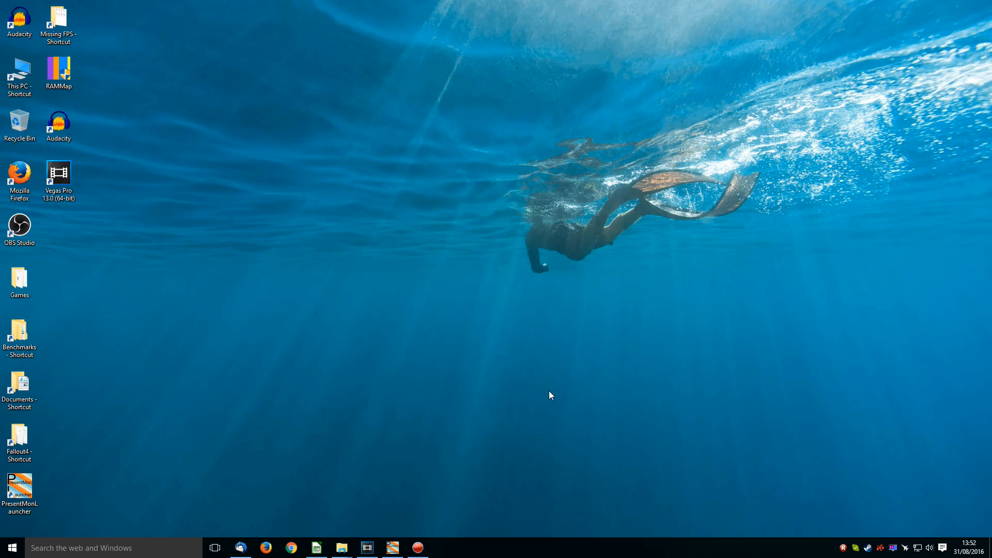
pyautogui.moveTo(566, 401)
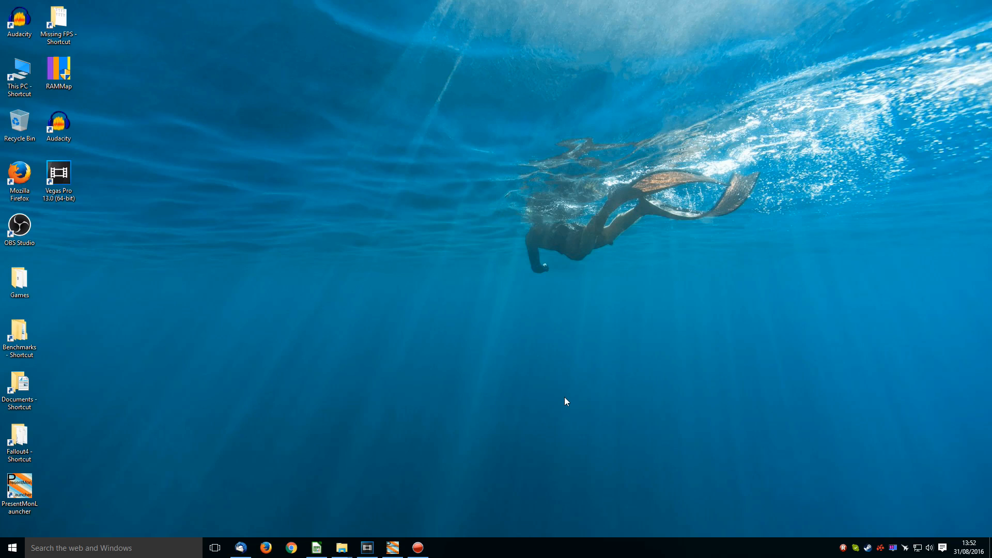
# Relaunch PresentMon Launcher V0.6A from its desktop shortcut to show the capture process list
pyautogui.doubleClick(20, 490)
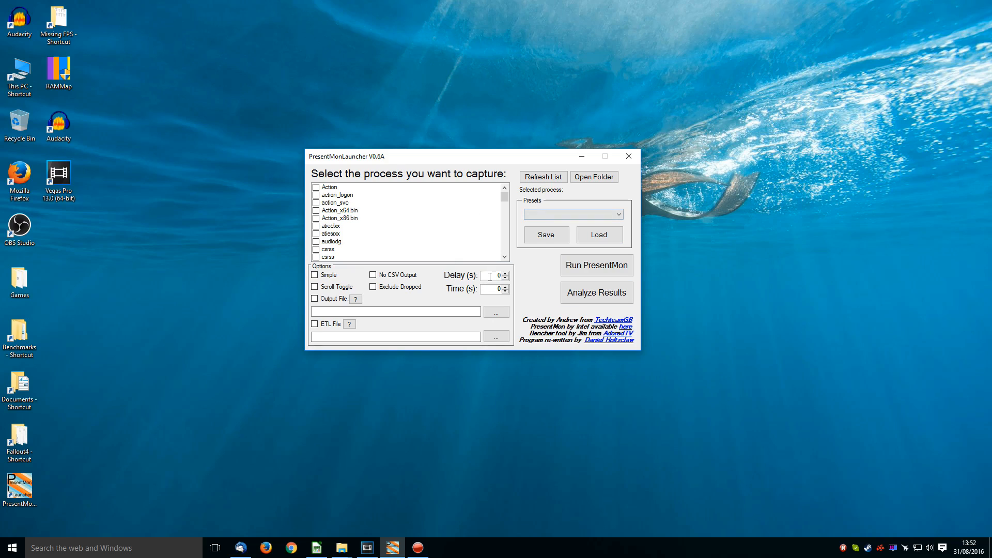
pyautogui.moveTo(497, 276)
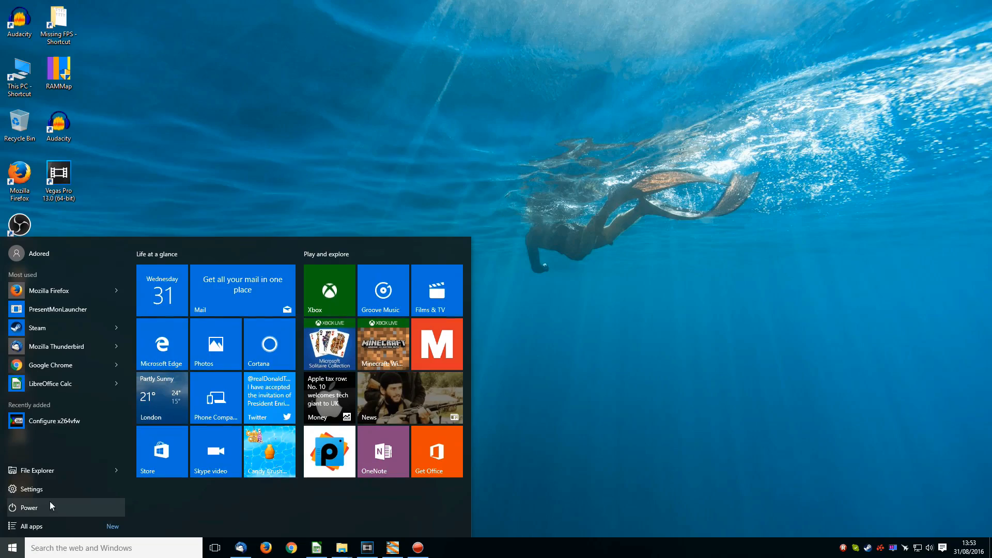
# Open the Start menu power options and put the computer to sleep
pyautogui.click(28, 507)
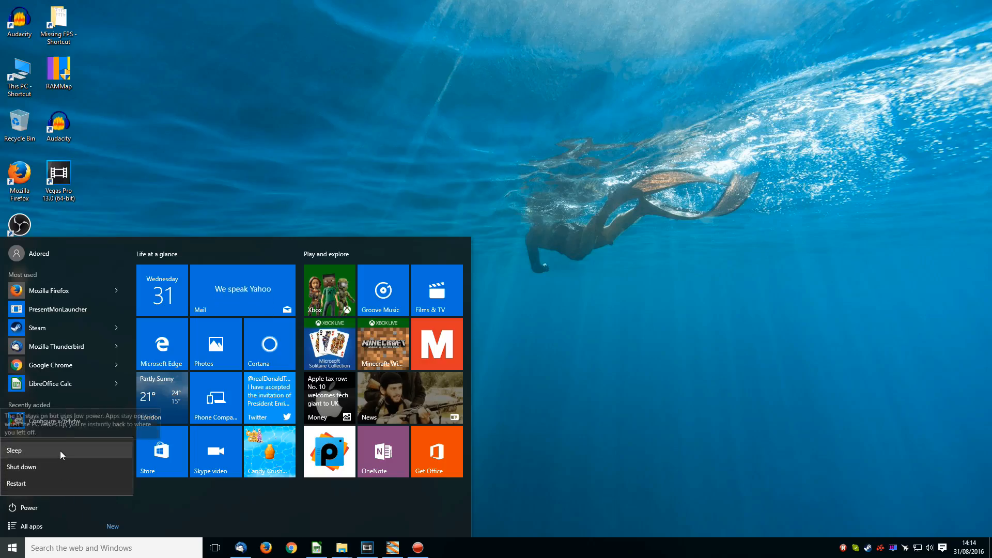
pyautogui.click(15, 450)
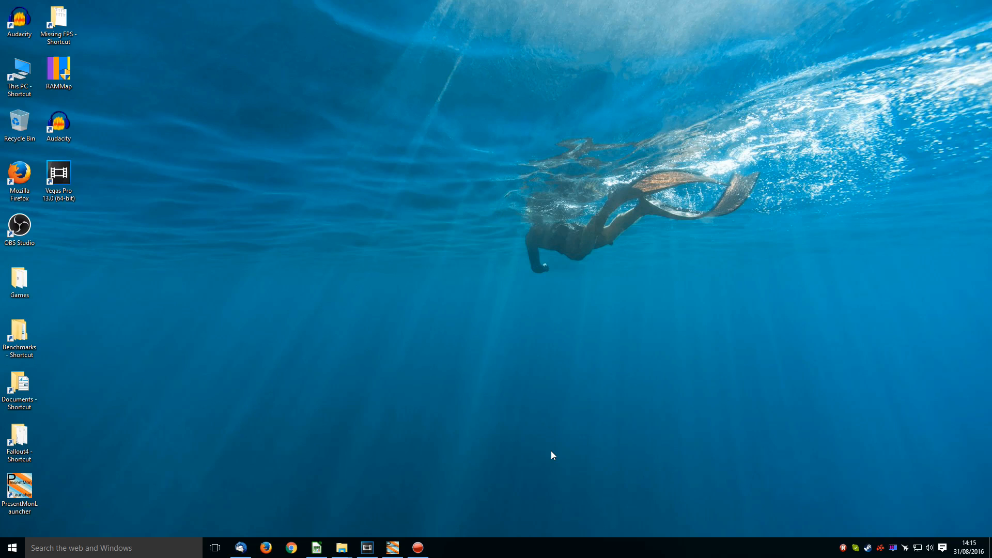
pyautogui.moveTo(522, 390)
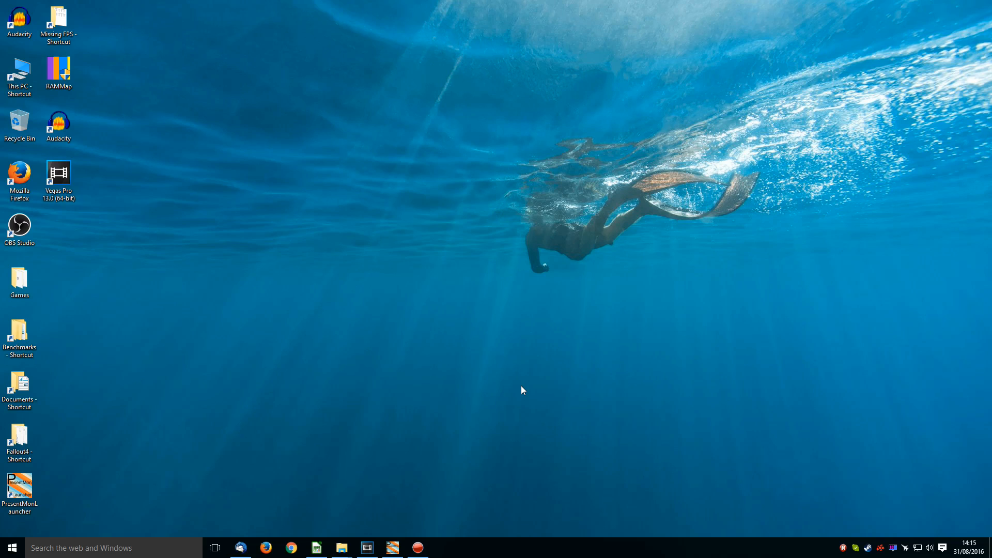
pyautogui.moveTo(497, 389)
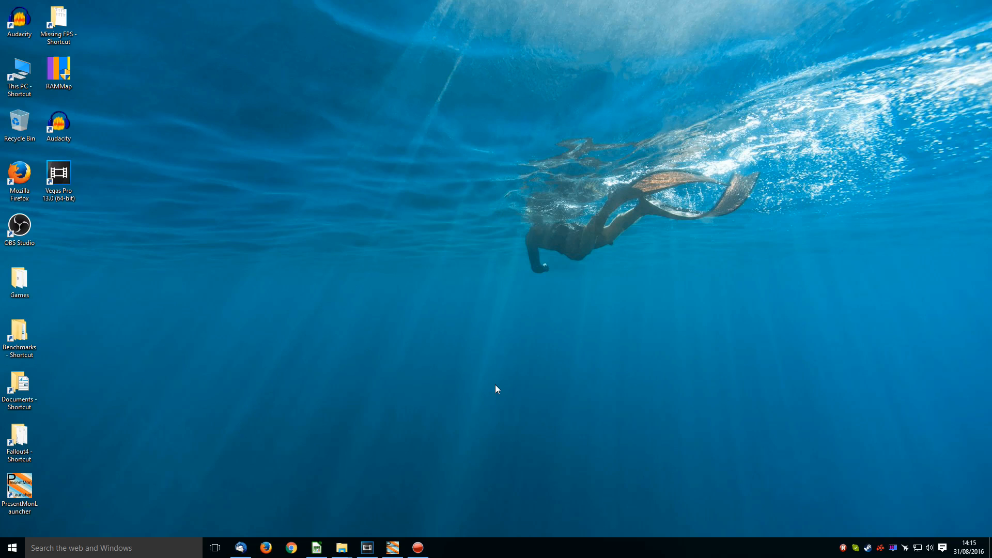
pyautogui.moveTo(230, 280)
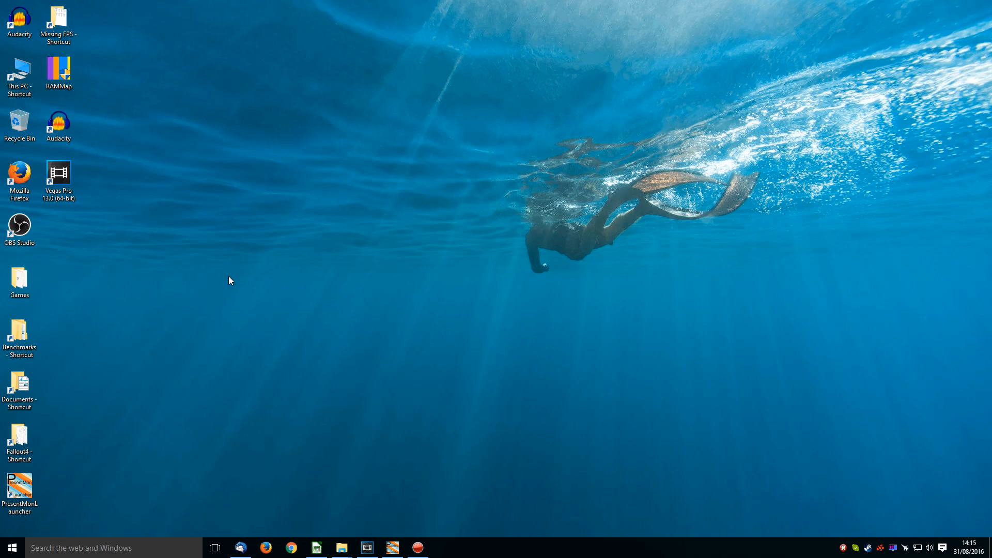
pyautogui.moveTo(152, 114)
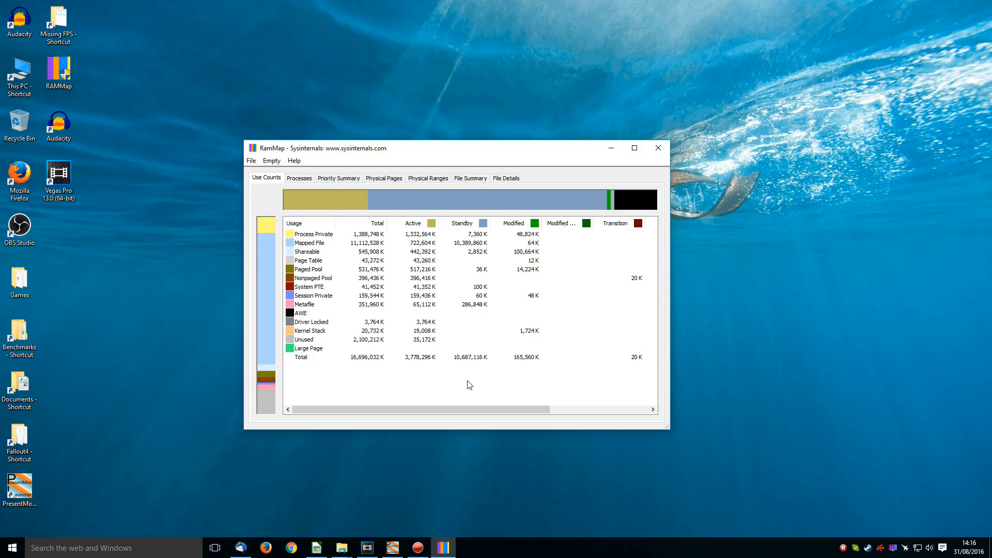
pyautogui.moveTo(475, 353)
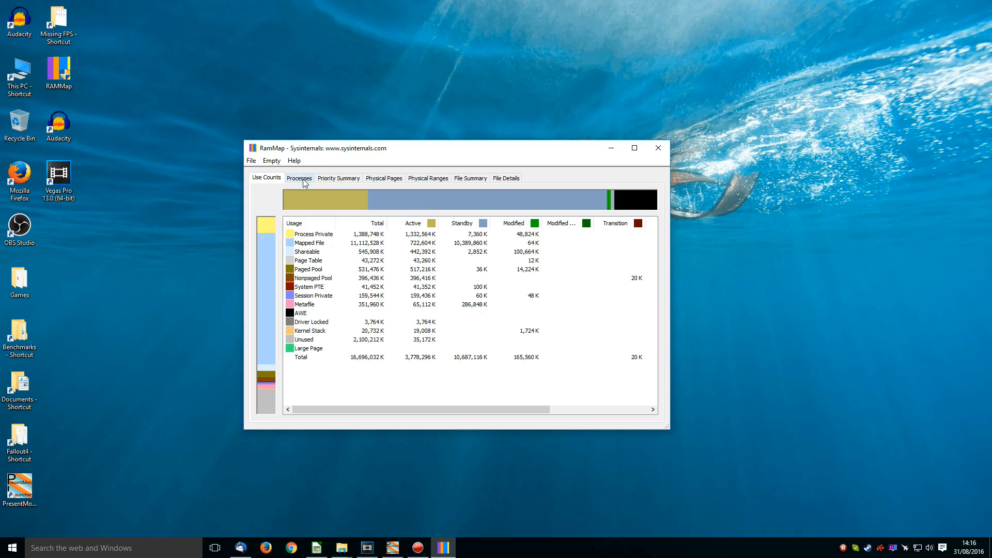
# Empty all process working sets, then flush the standby list from RAMMap's Empty menu
pyautogui.click(272, 160)
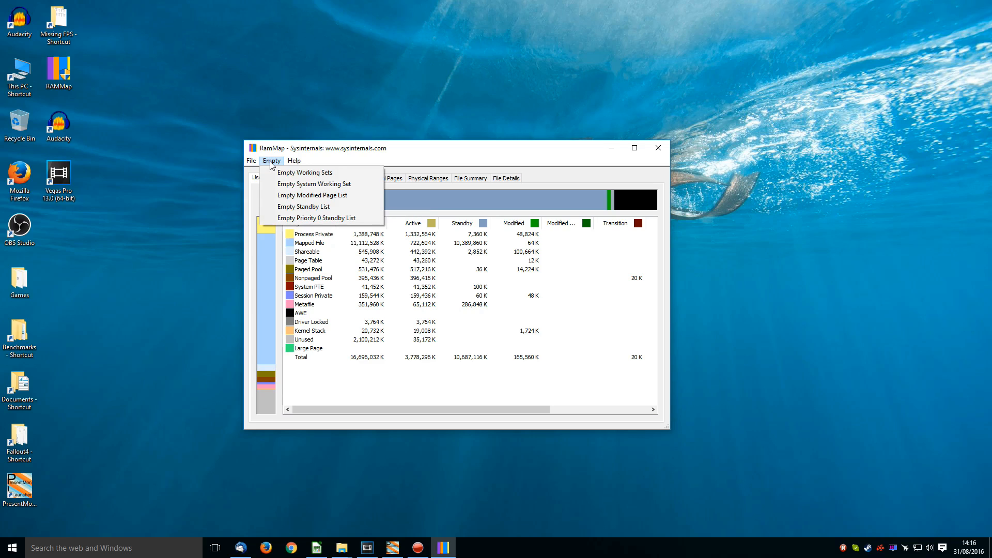
pyautogui.moveTo(305, 172)
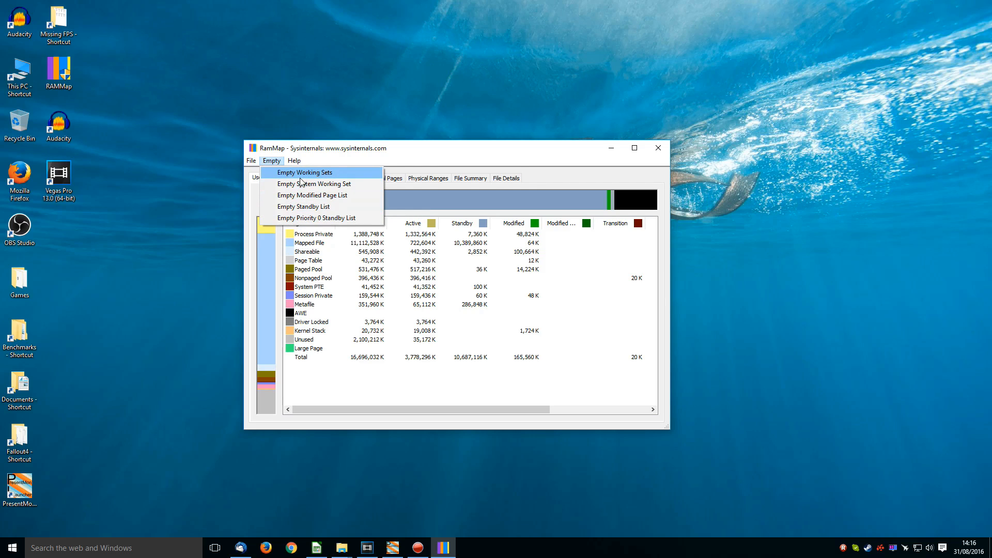
pyautogui.click(305, 172)
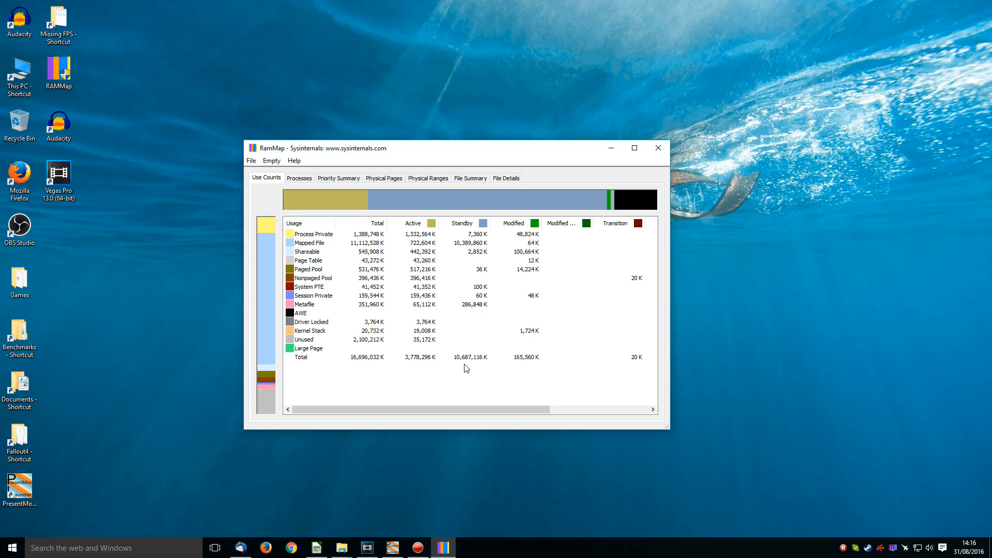
pyautogui.moveTo(280, 166)
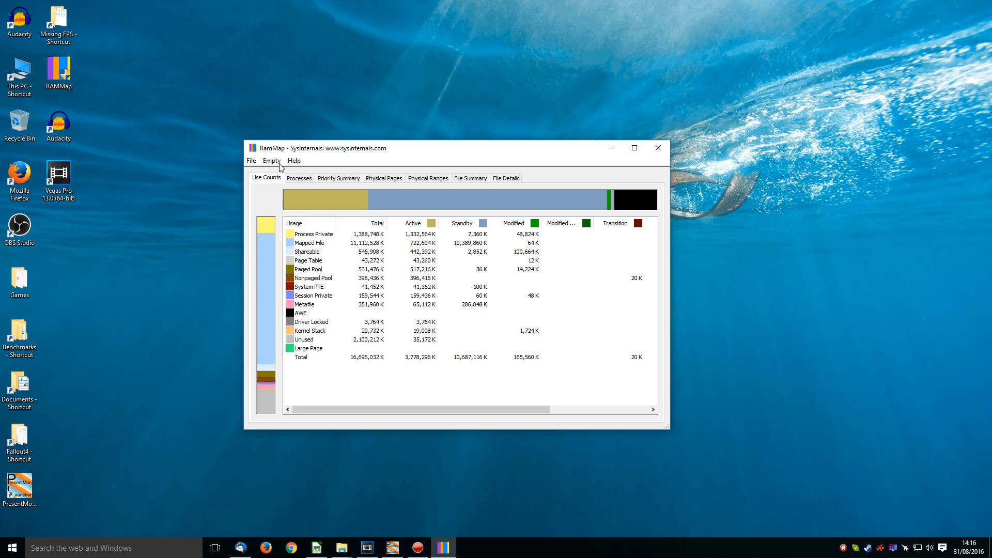
pyautogui.click(272, 160)
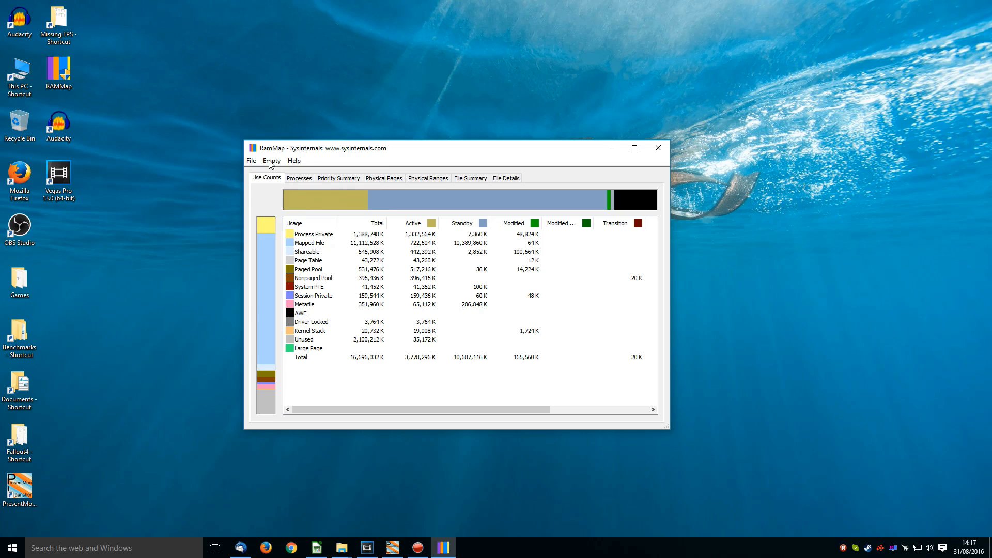
pyautogui.click(272, 161)
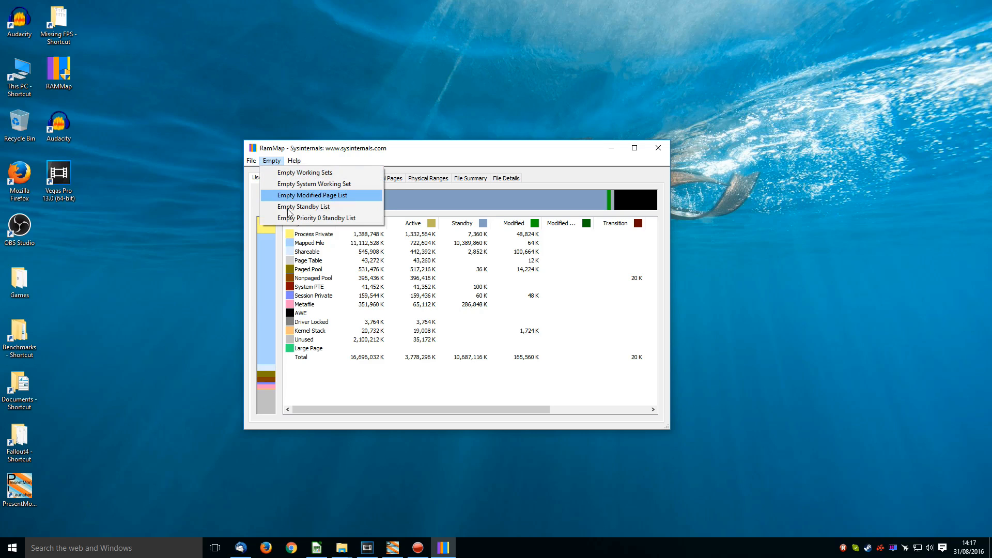
pyautogui.click(251, 160)
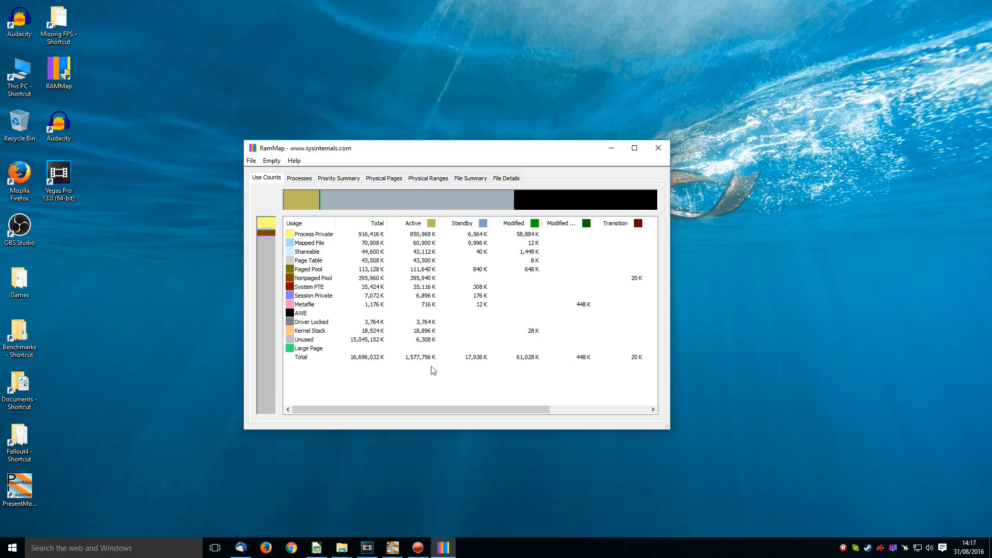
pyautogui.moveTo(422, 369)
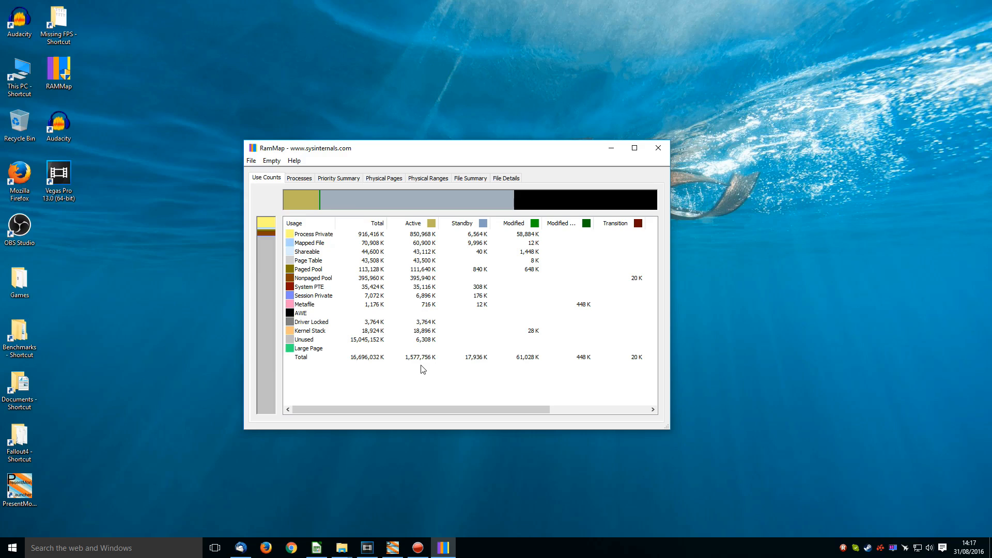
pyautogui.moveTo(424, 512)
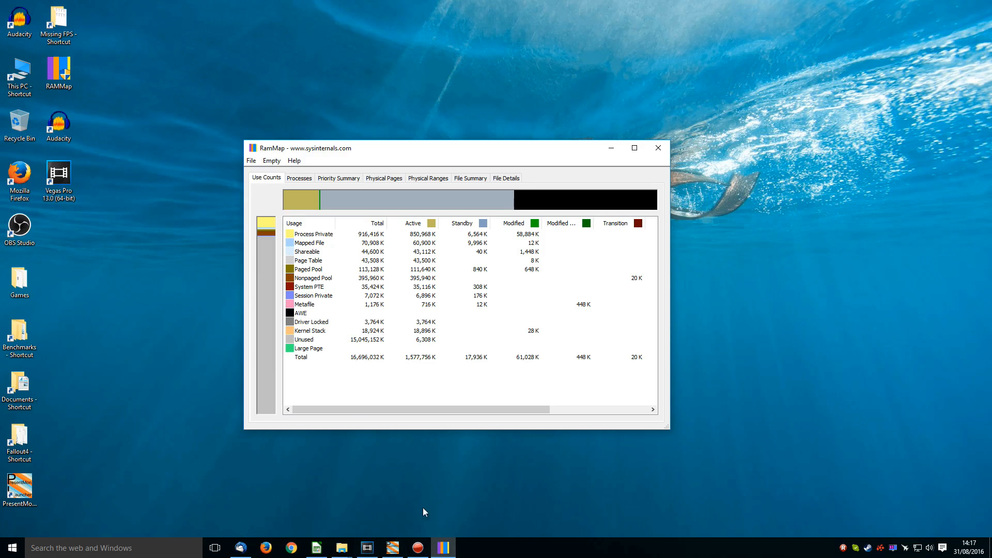
pyautogui.moveTo(413, 383)
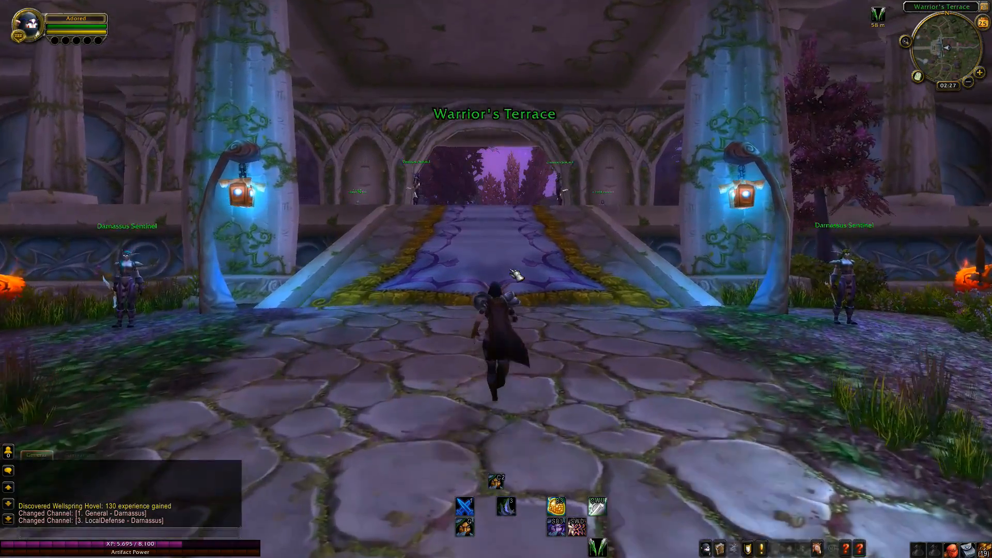
# Run the character forward through Darnassus toward Warrior's Terrace
pyautogui.press('w')
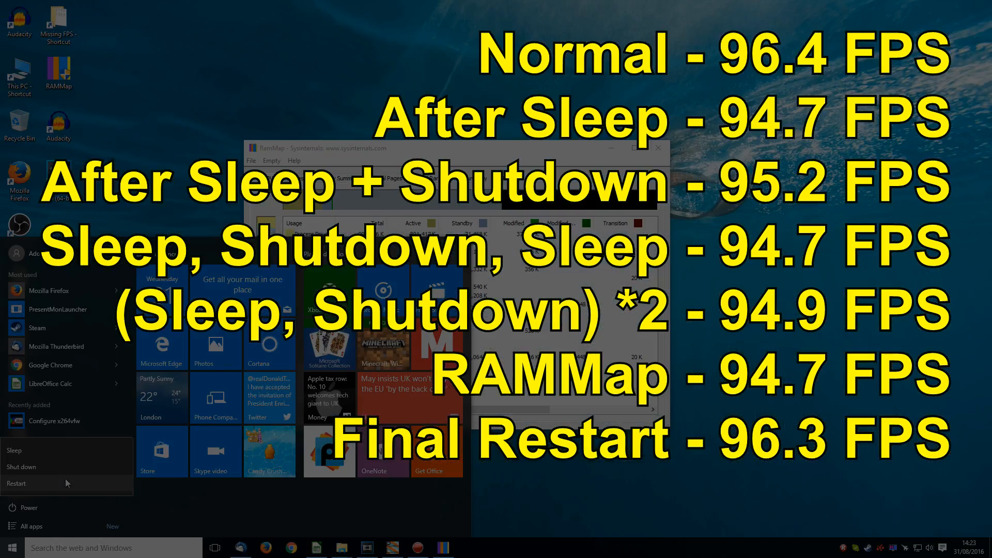
pyautogui.moveTo(21, 482)
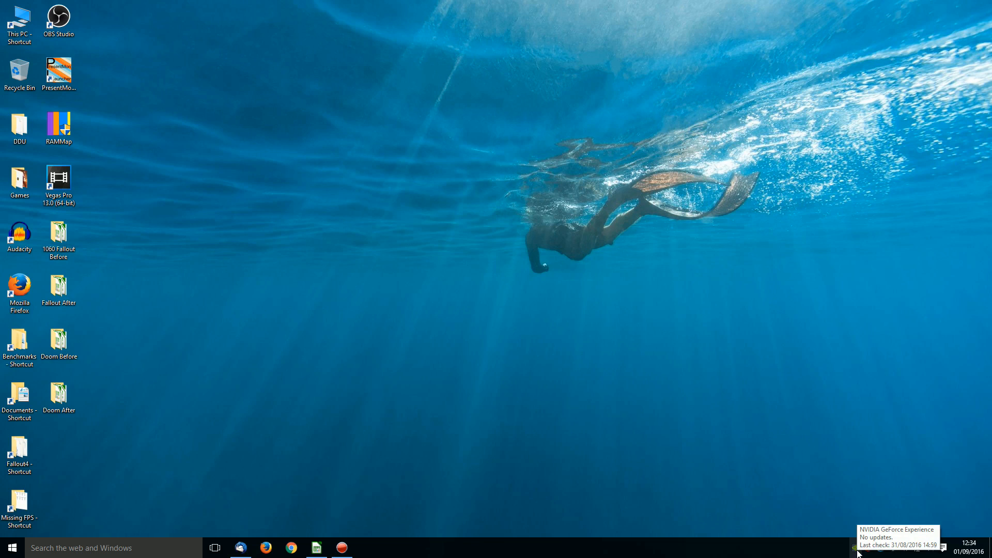
pyautogui.click(58, 237)
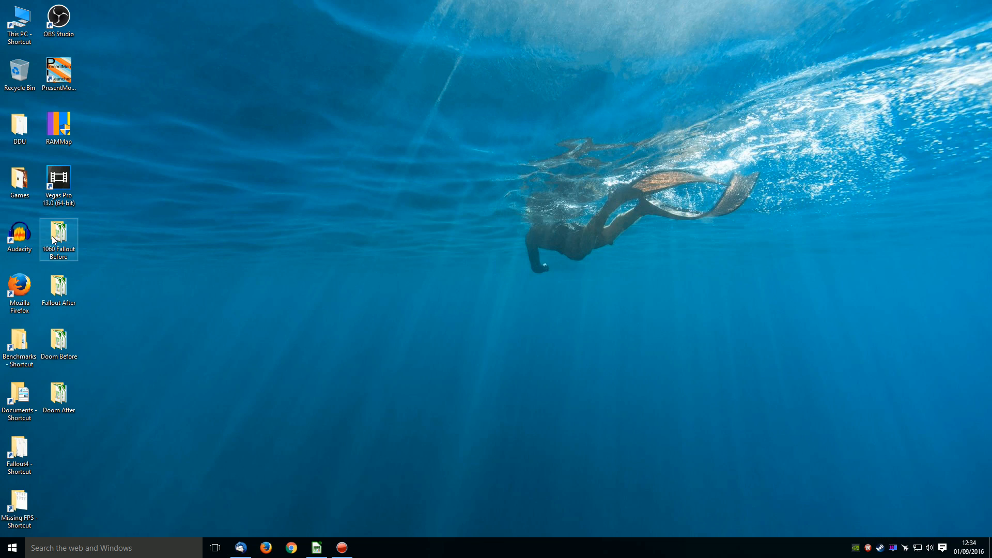
pyautogui.doubleClick(58, 237)
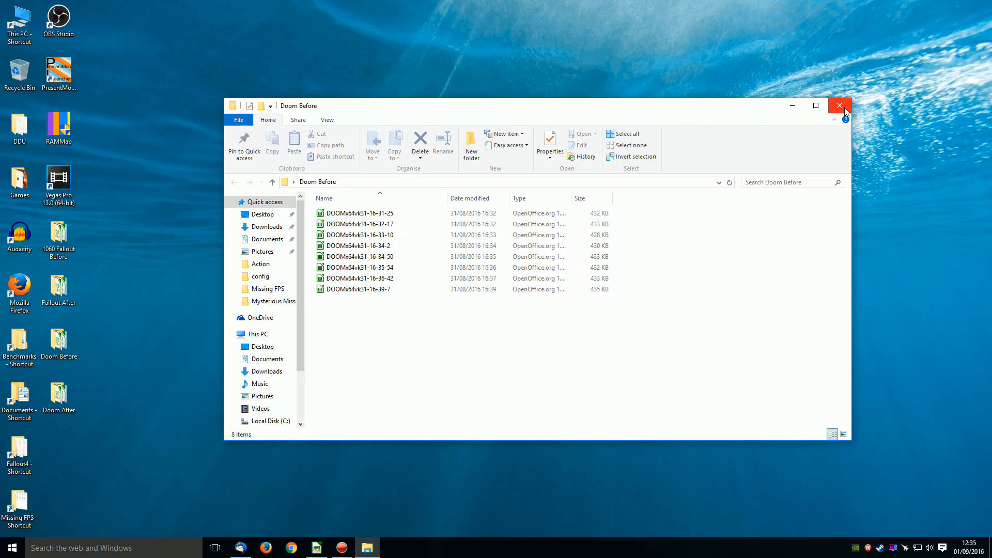
pyautogui.click(839, 105)
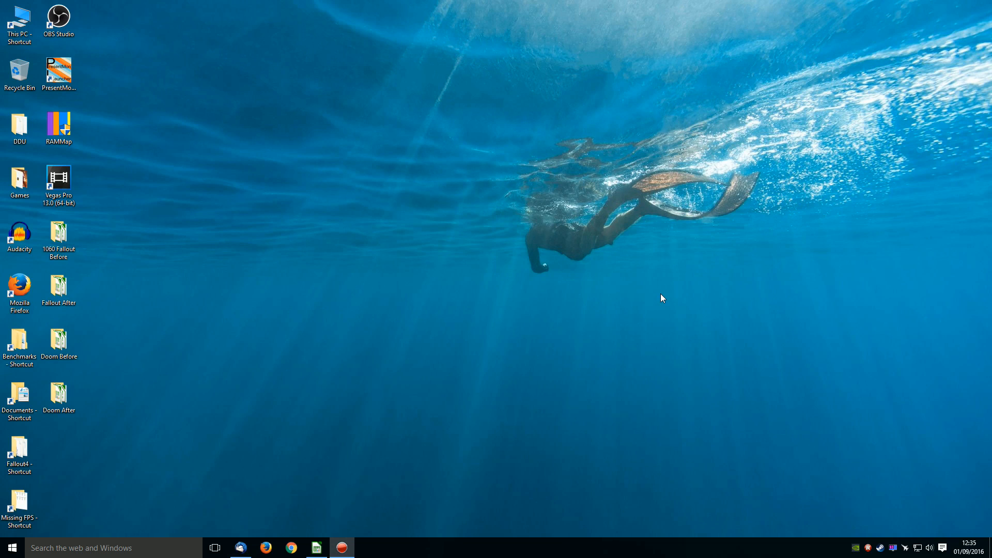
pyautogui.moveTo(577, 276)
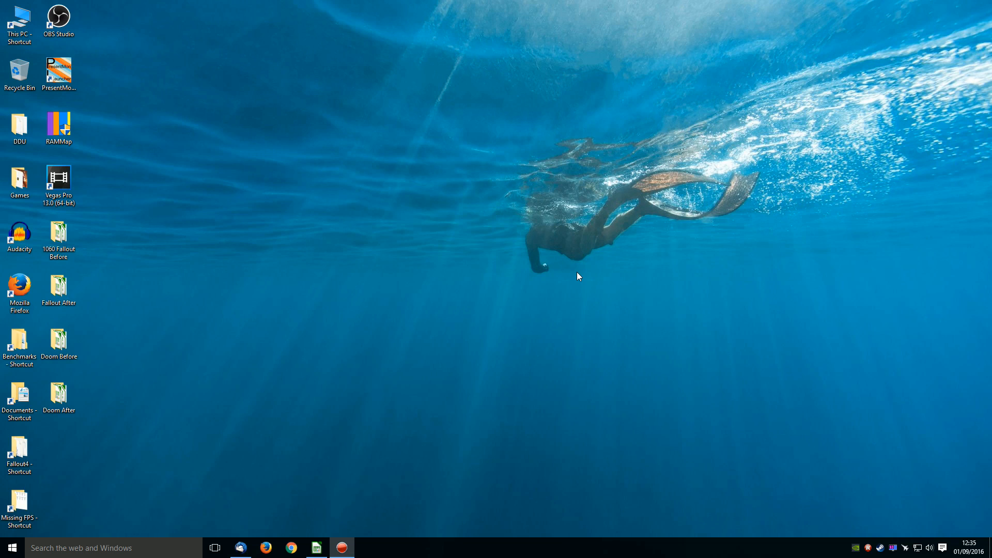
# Scroll the fps sheet to review the GTX 1060 Doom Before and Doom After results
pyautogui.click(316, 548)
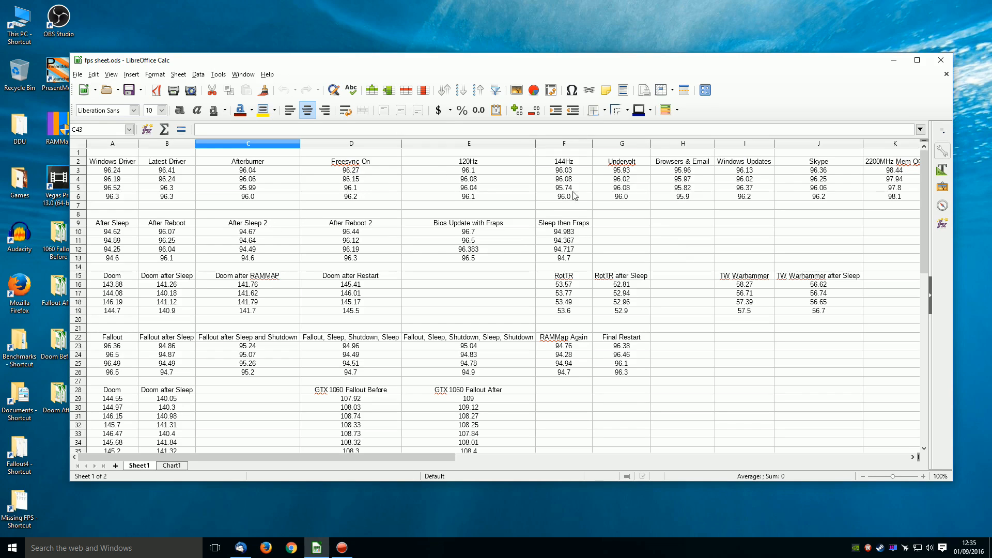
pyautogui.scroll(-3)
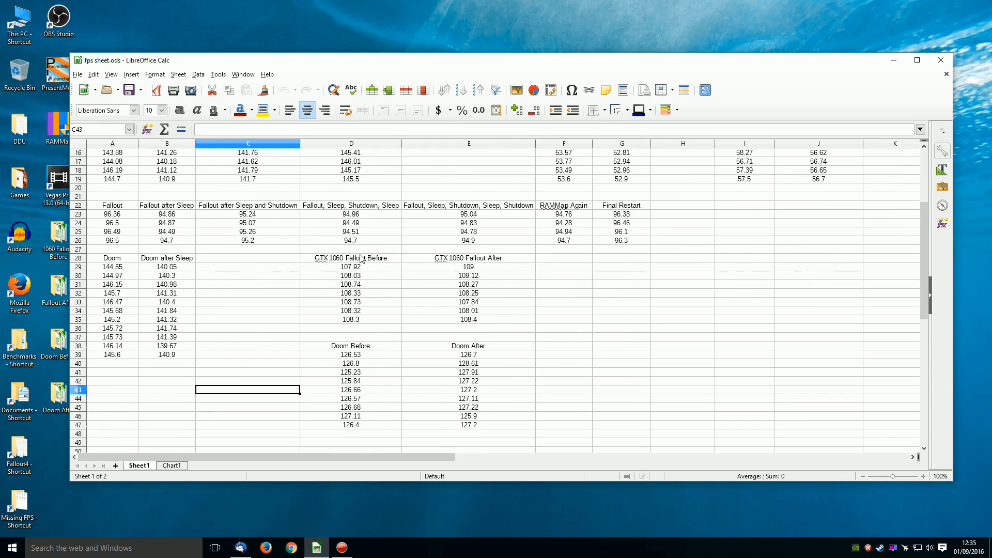
pyautogui.moveTo(377, 267)
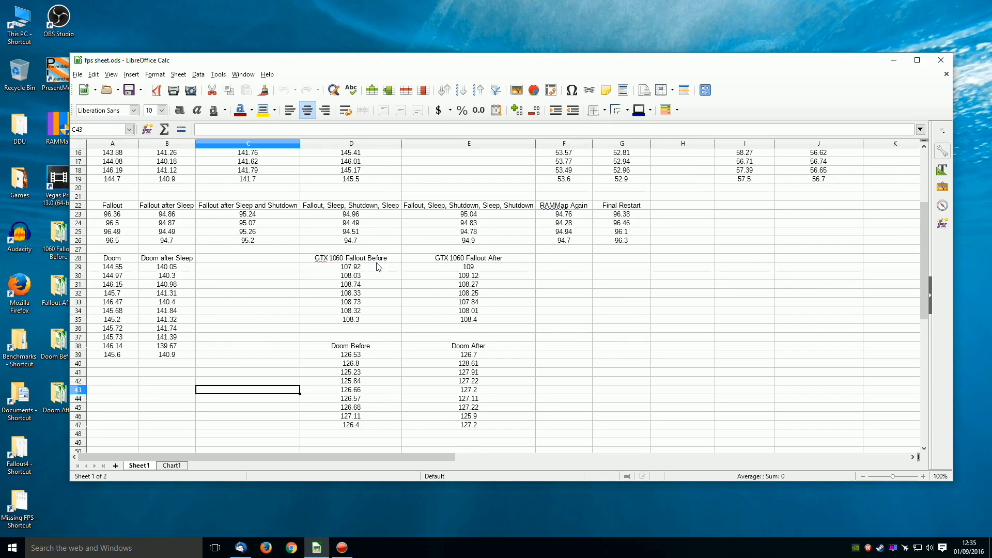
pyautogui.moveTo(442, 271)
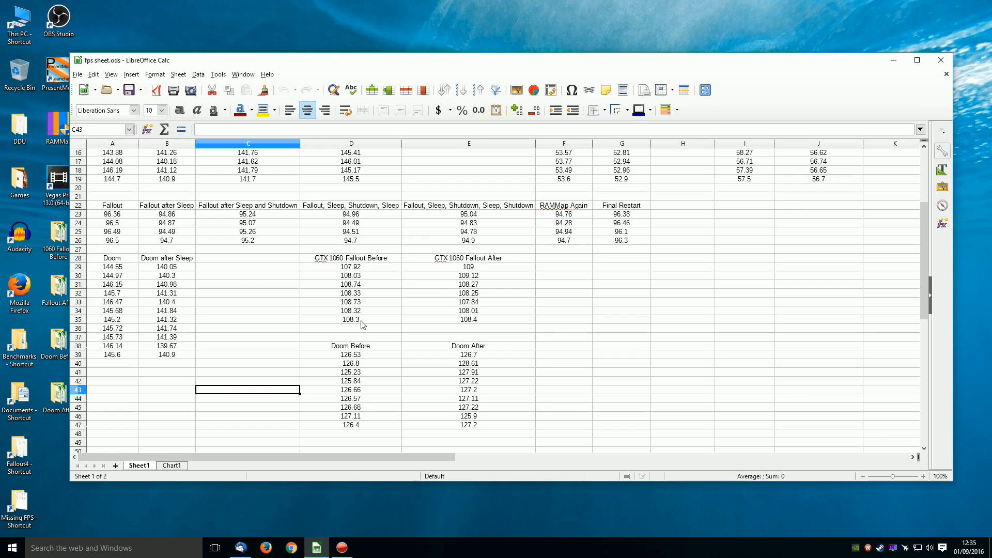
pyautogui.moveTo(364, 322)
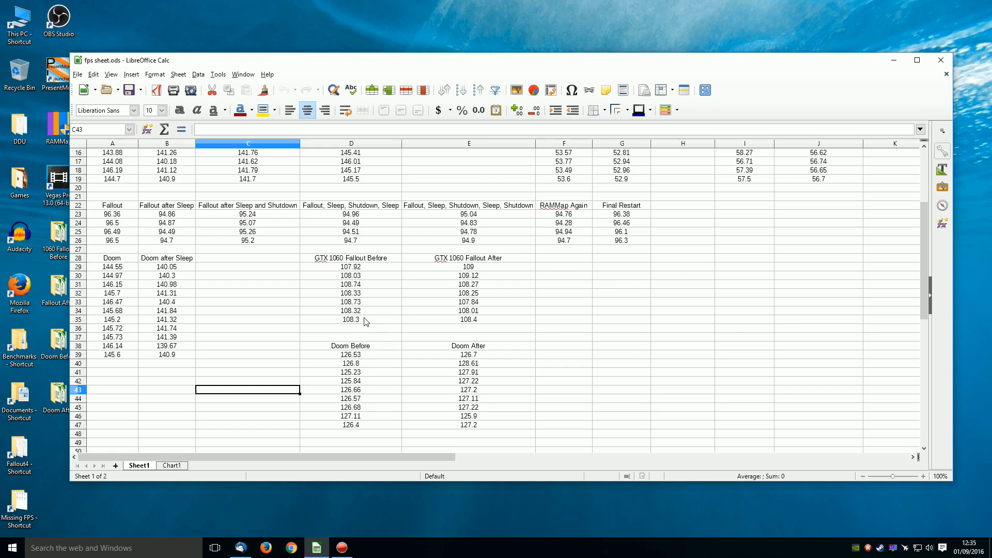
pyautogui.moveTo(483, 324)
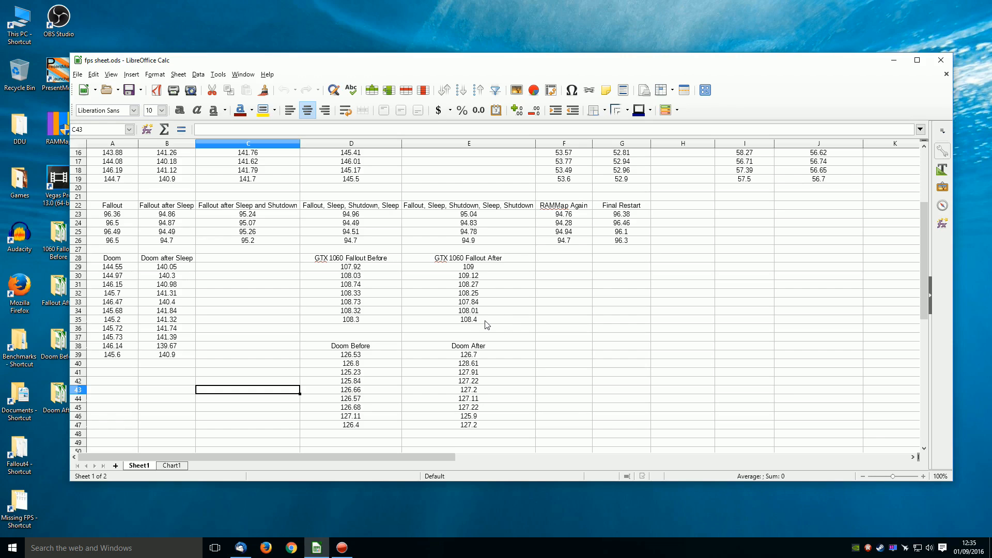
pyautogui.moveTo(364, 431)
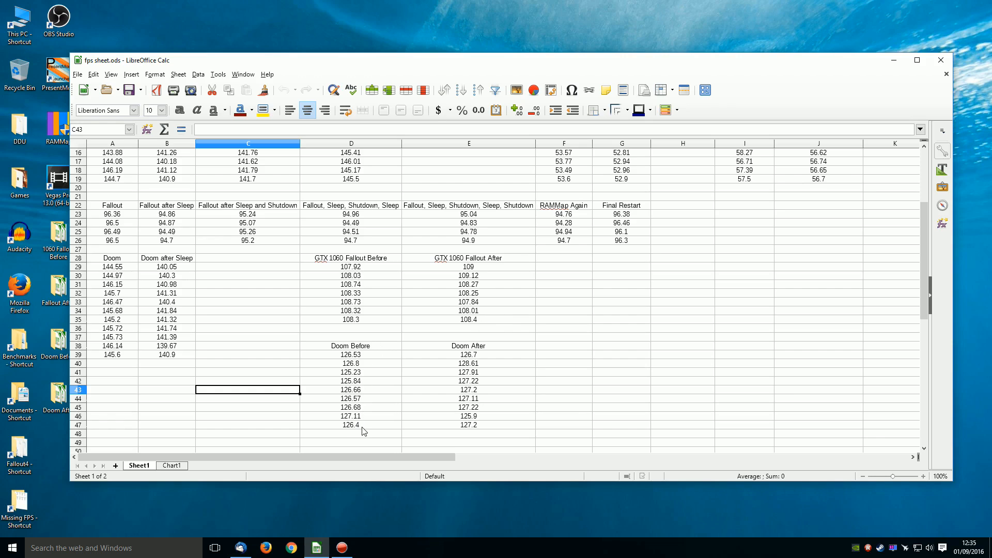
pyautogui.moveTo(494, 429)
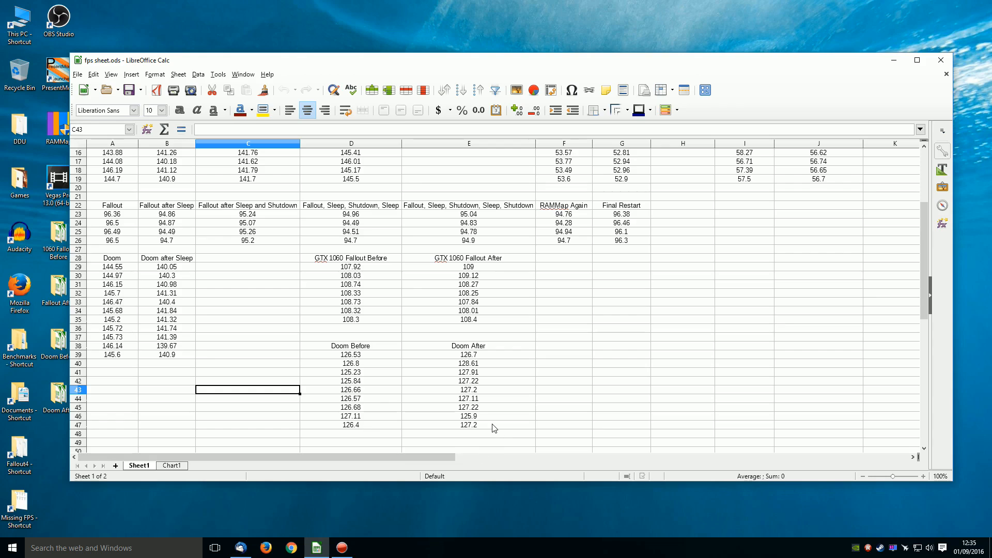
pyautogui.moveTo(482, 429)
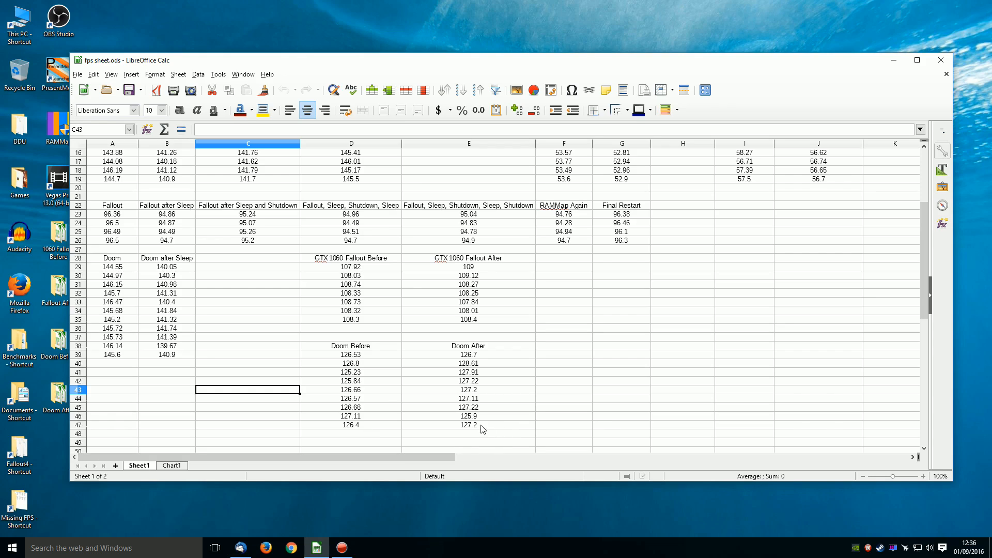
pyautogui.moveTo(488, 429)
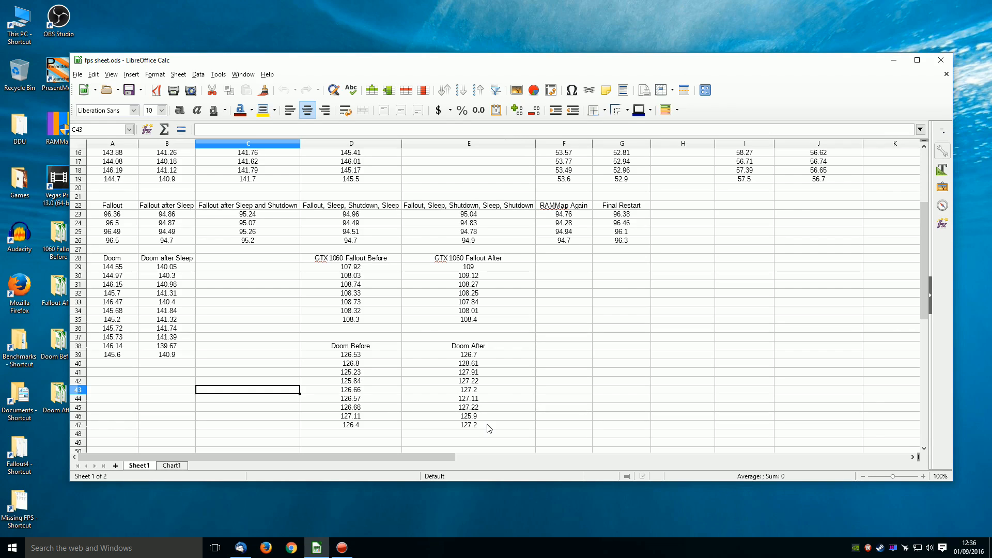
pyautogui.moveTo(516, 426)
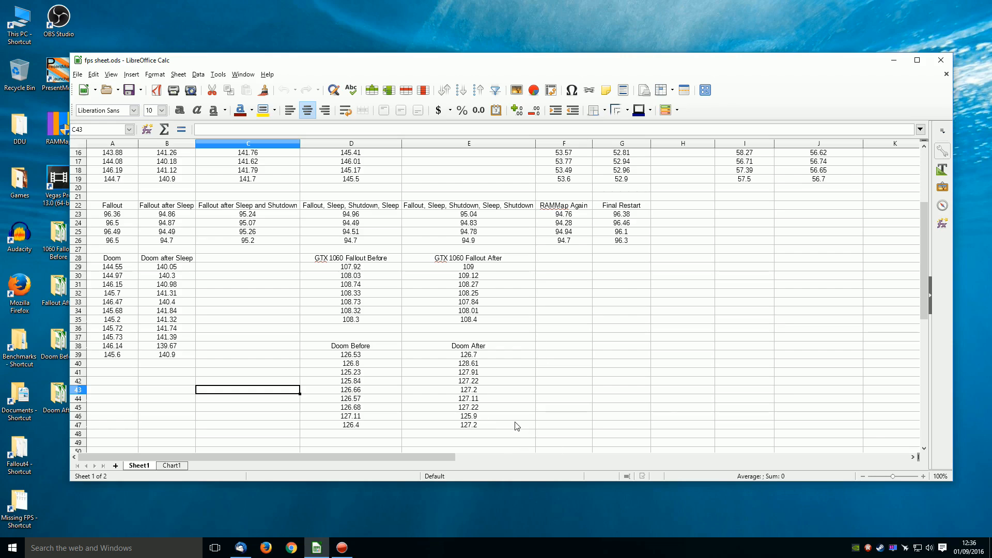
pyautogui.moveTo(502, 435)
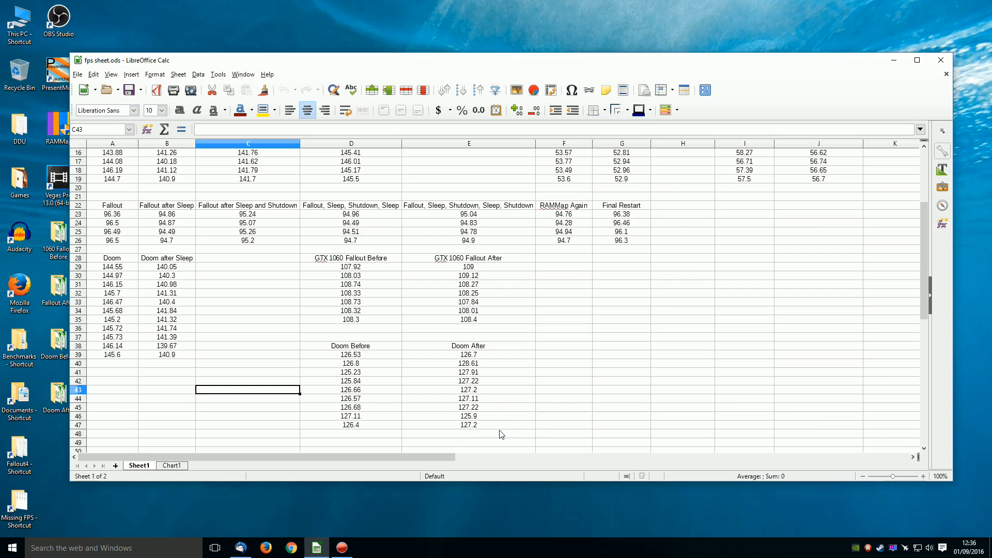
pyautogui.moveTo(510, 386)
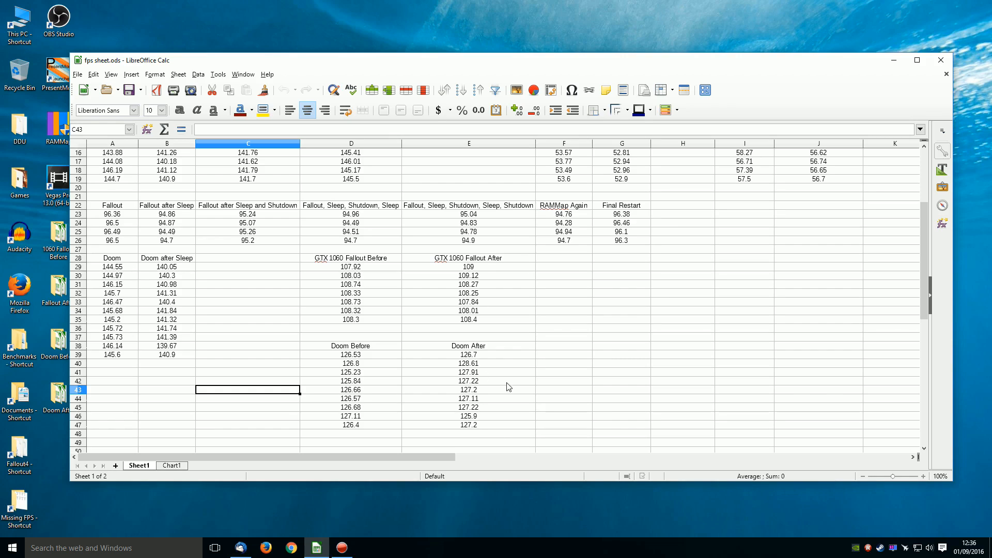
pyautogui.moveTo(476, 327)
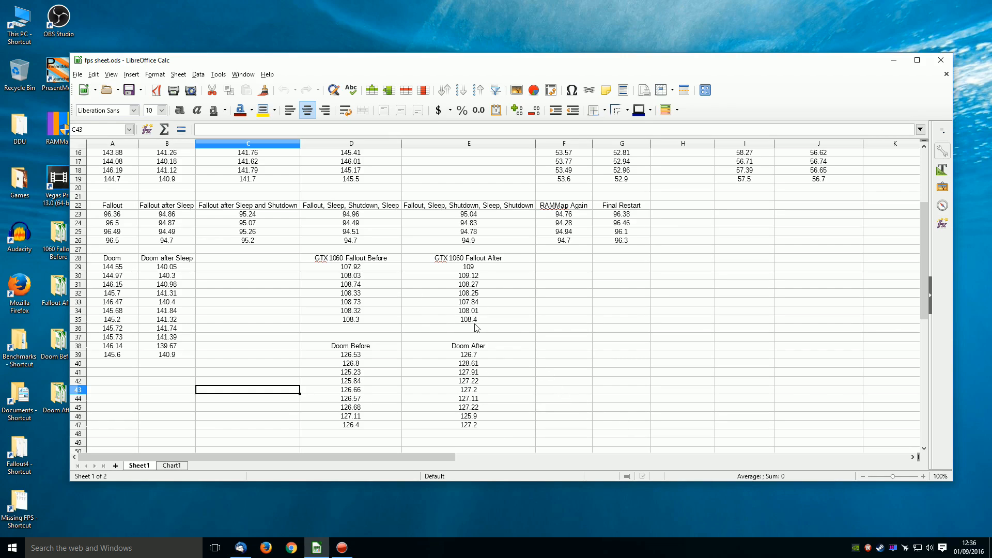
pyautogui.moveTo(437, 428)
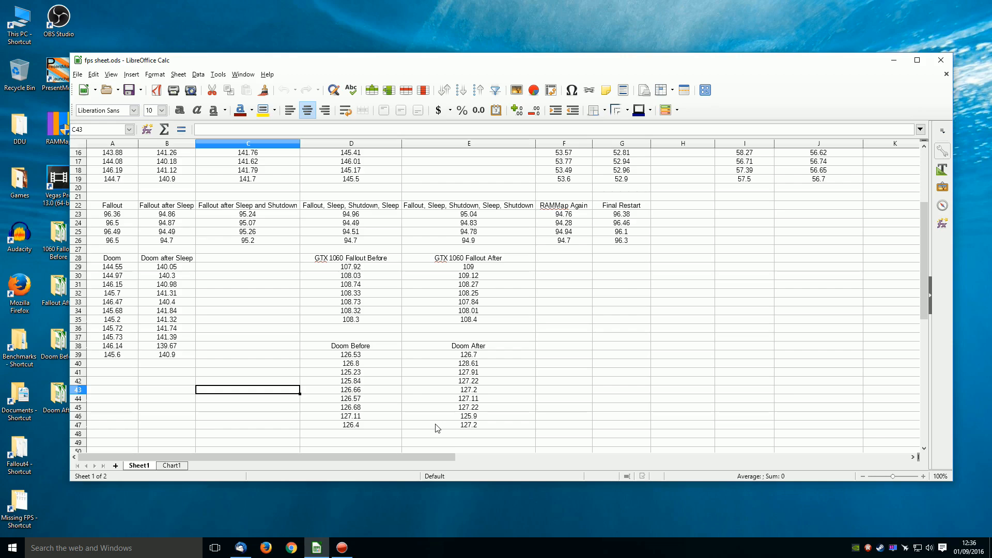
pyautogui.moveTo(493, 415)
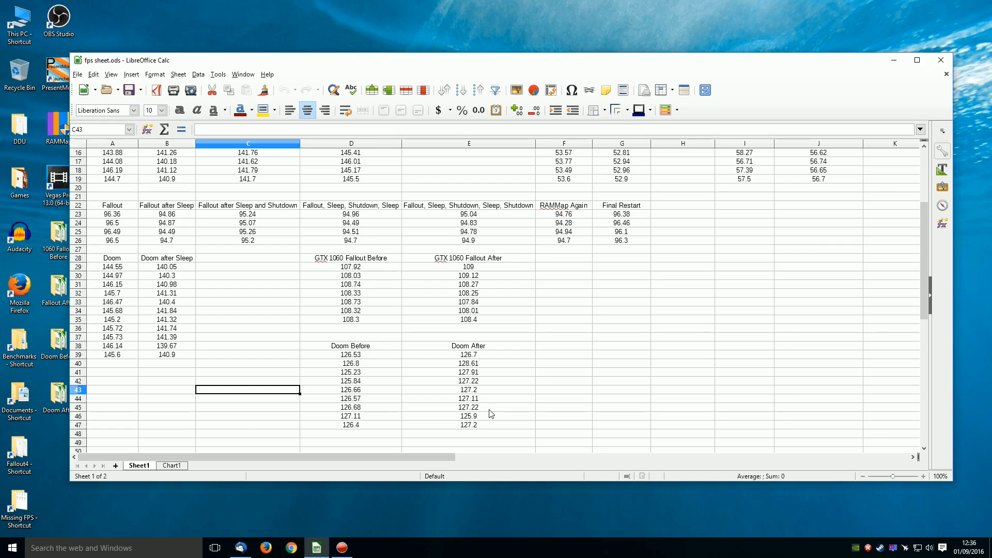
pyautogui.click(291, 548)
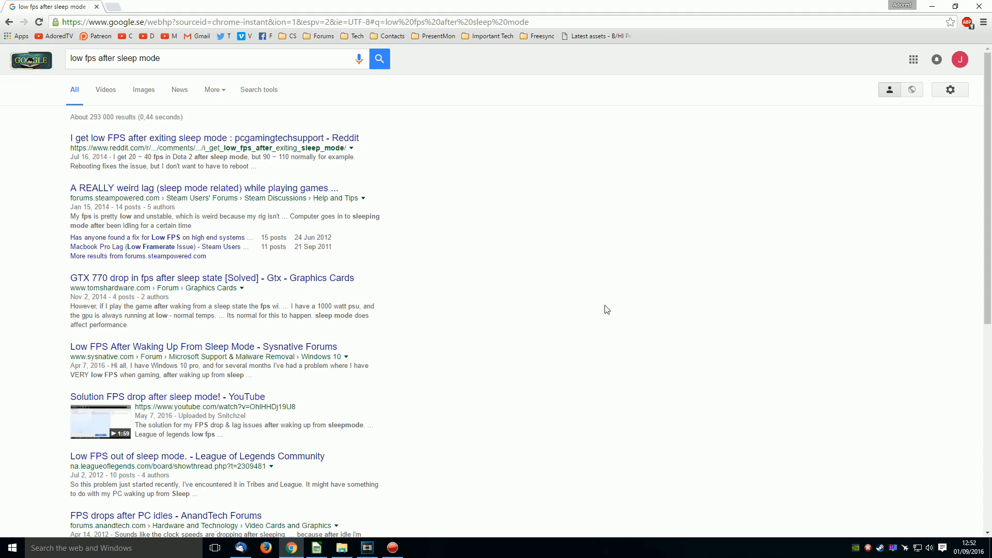
pyautogui.moveTo(613, 324)
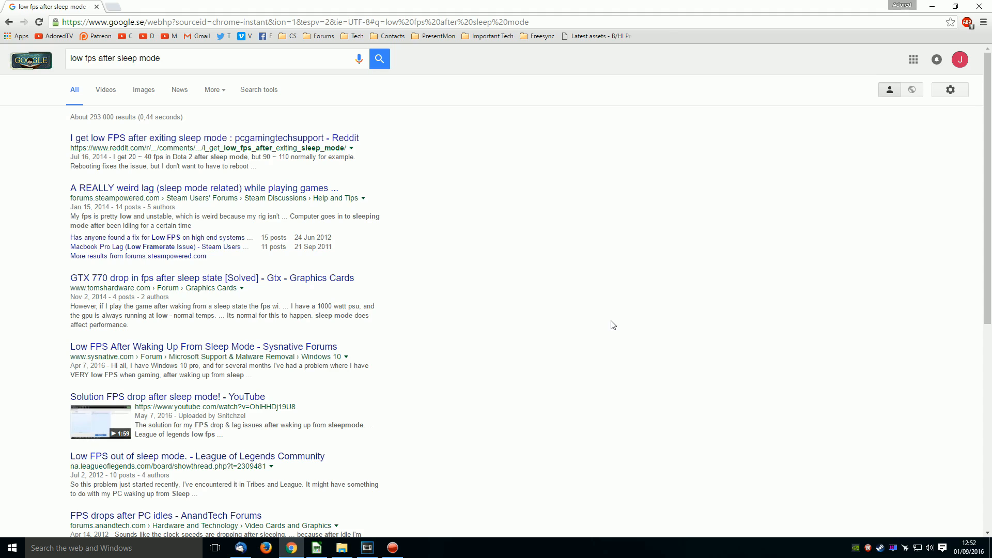
# Scroll through the 'low fps after sleep mode' results showing Reddit, Steam and Tom's Hardware threads
pyautogui.scroll(-3)
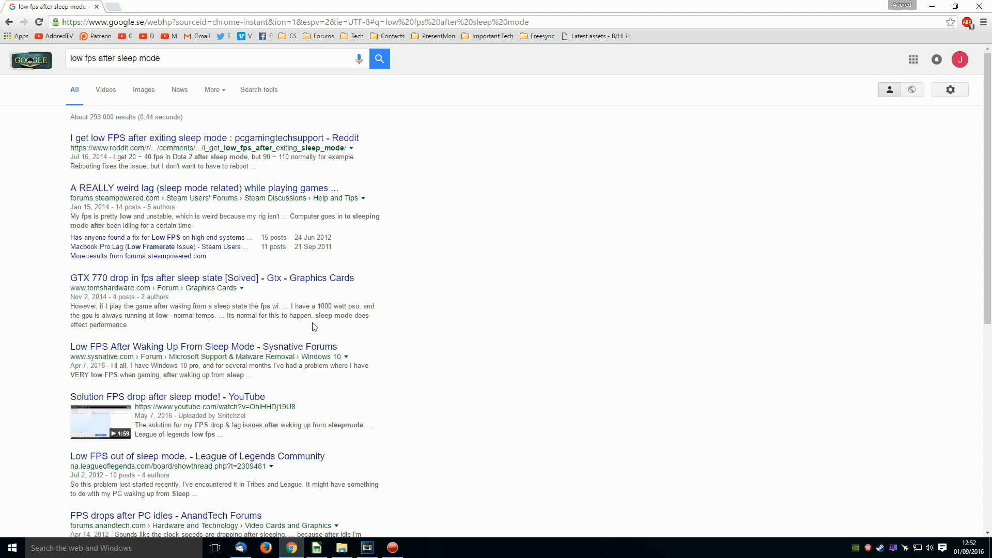
pyautogui.moveTo(574, 423)
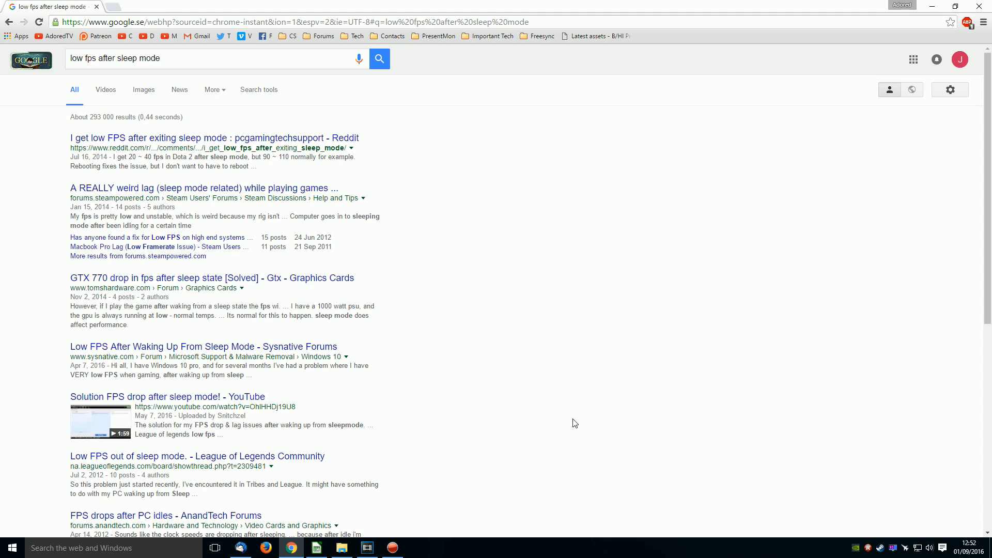
pyautogui.moveTo(565, 427)
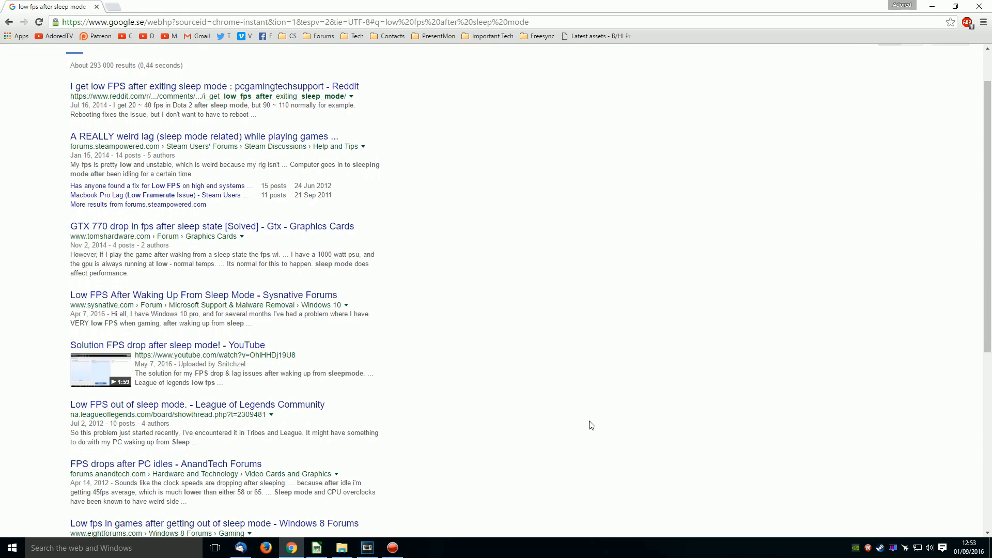
pyautogui.click(316, 548)
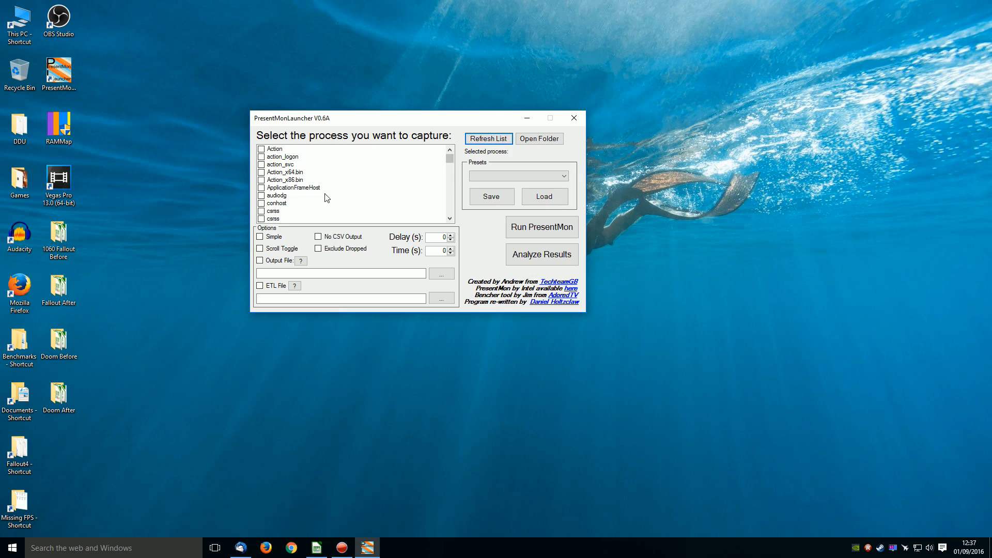
pyautogui.moveTo(284, 192)
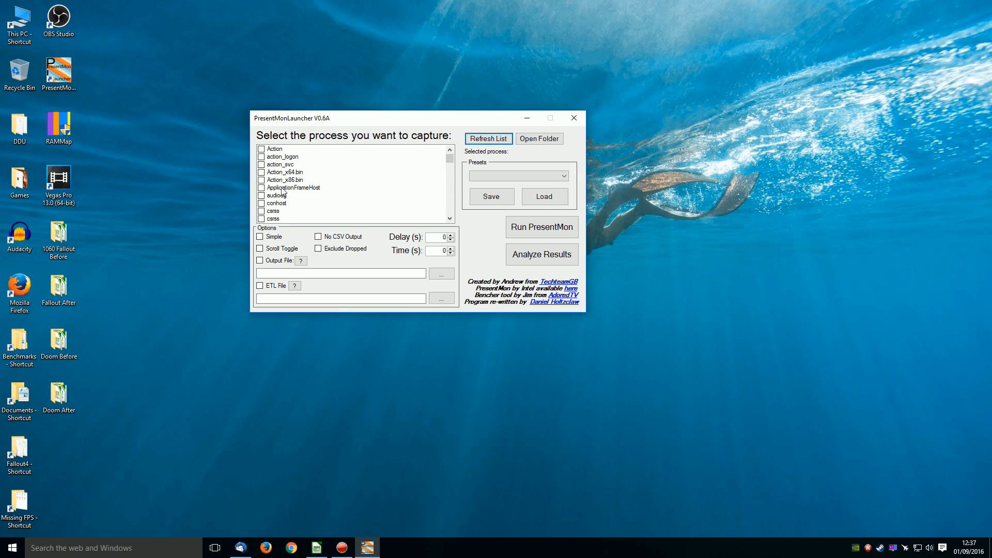
pyautogui.moveTo(441, 236)
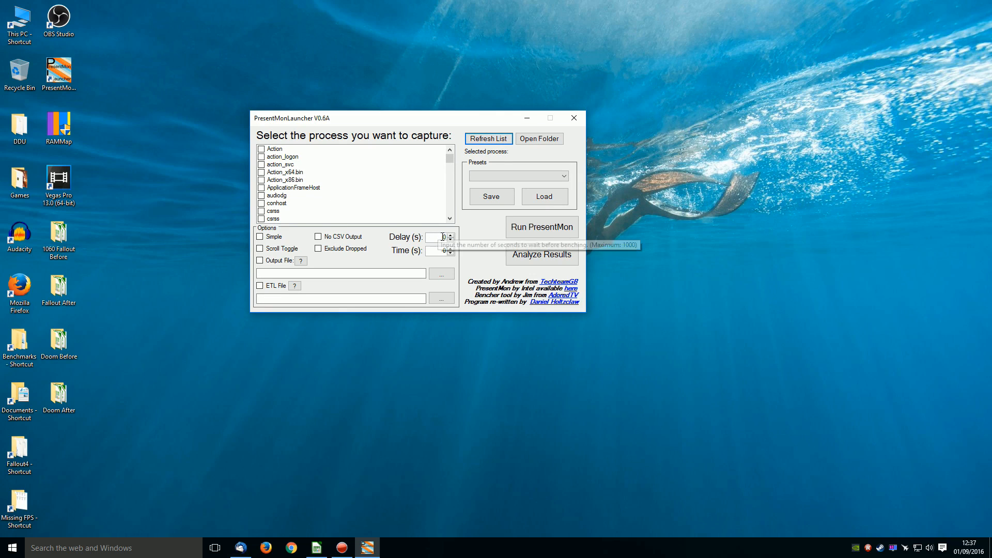
# Enter a 5-second capture delay and a 30-second capture time in PresentMon Launcher
pyautogui.click(450, 234)
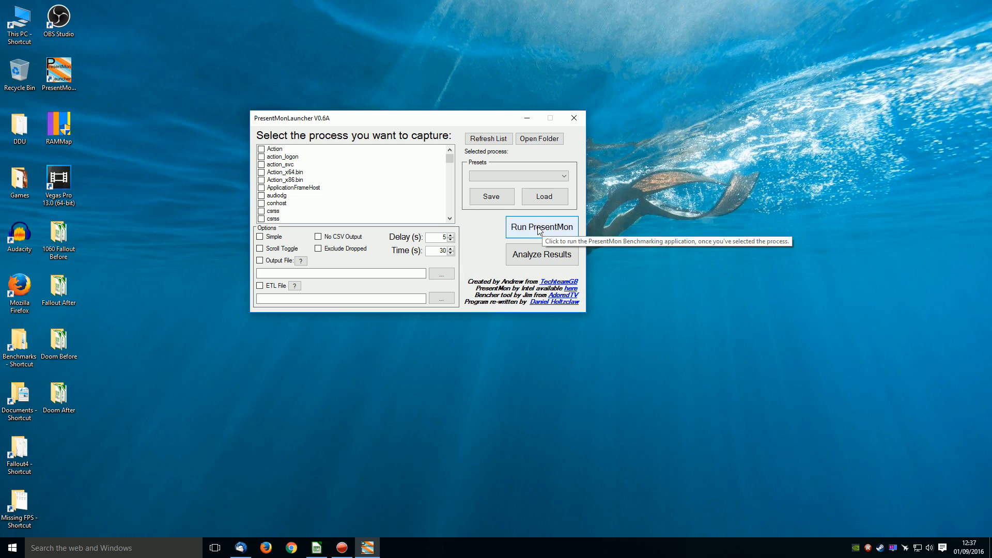
pyautogui.click(541, 226)
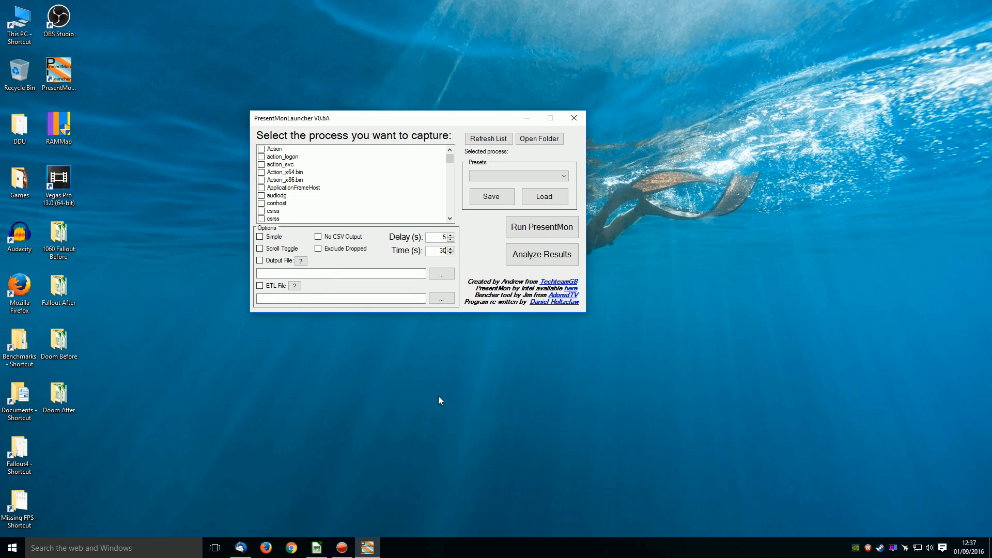
pyautogui.click(9, 547)
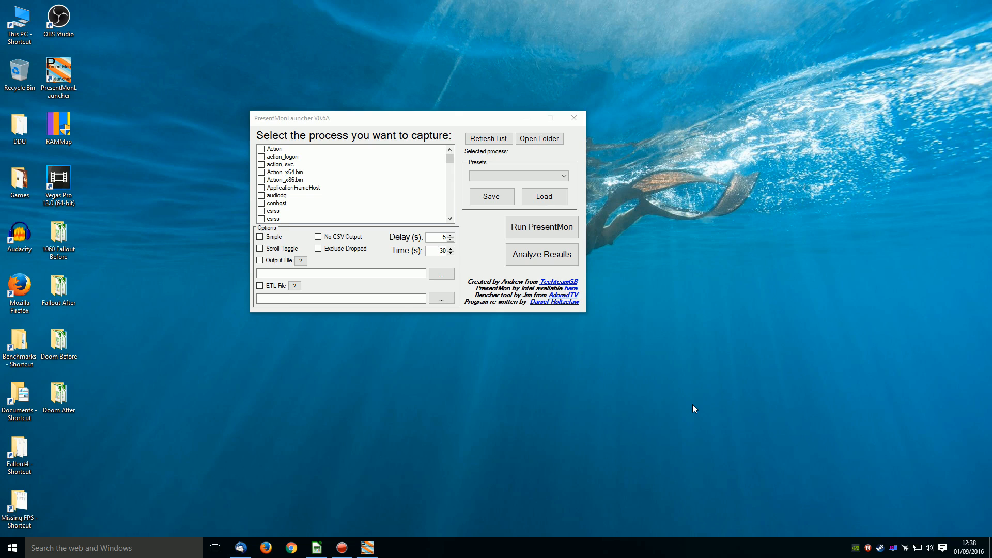
pyautogui.click(573, 118)
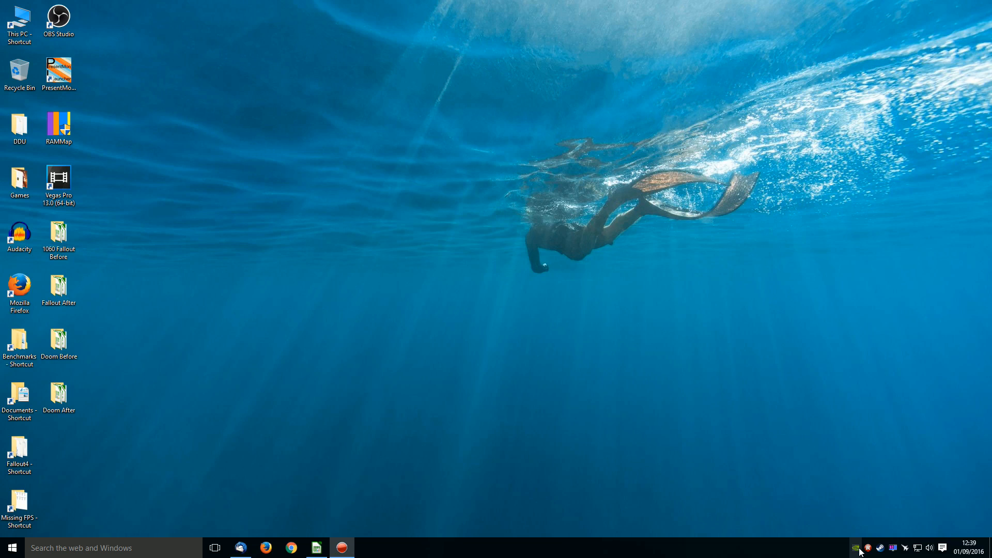
pyautogui.moveTo(773, 397)
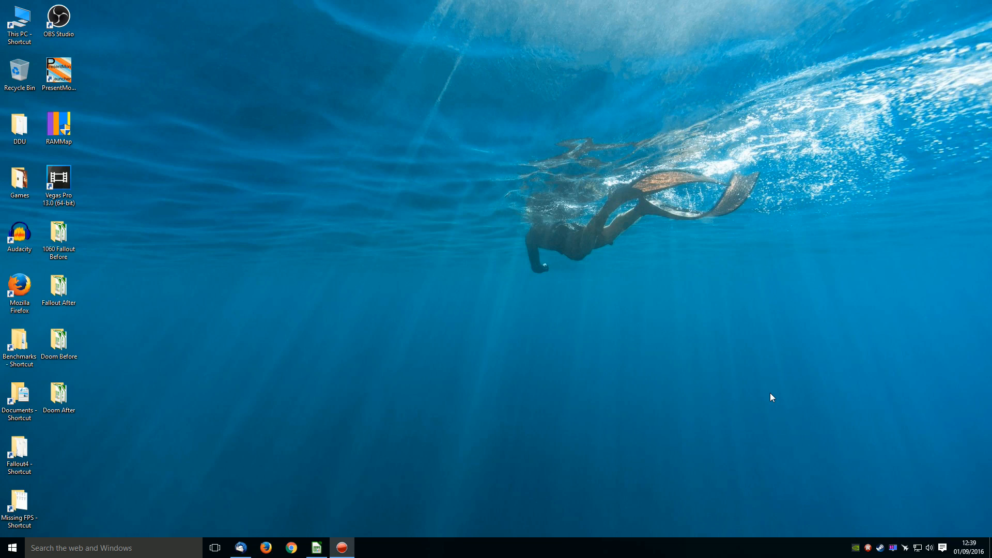